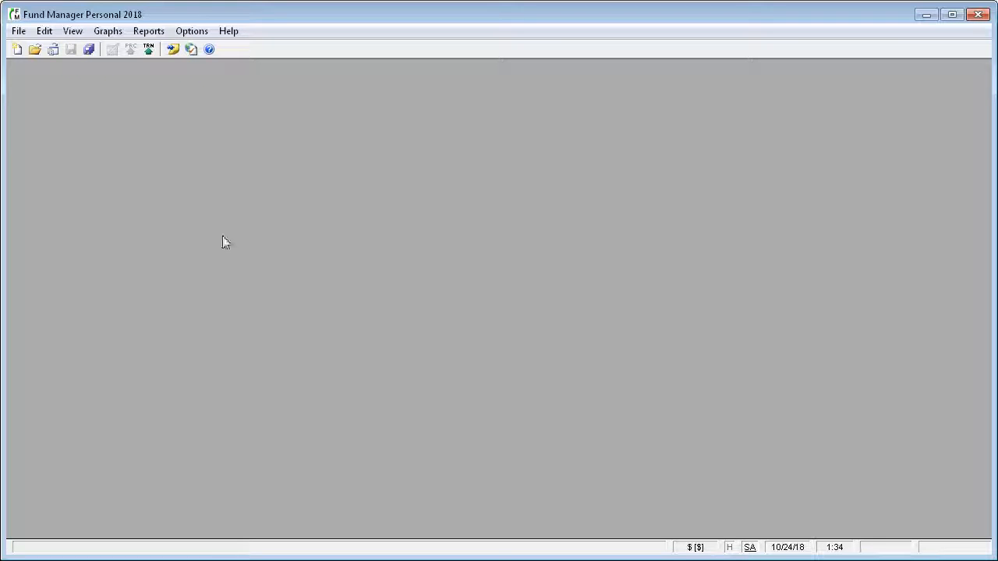
Open the Portfolio Editor from the View menu, showing the empty Master Portfolio
left_click(71, 31)
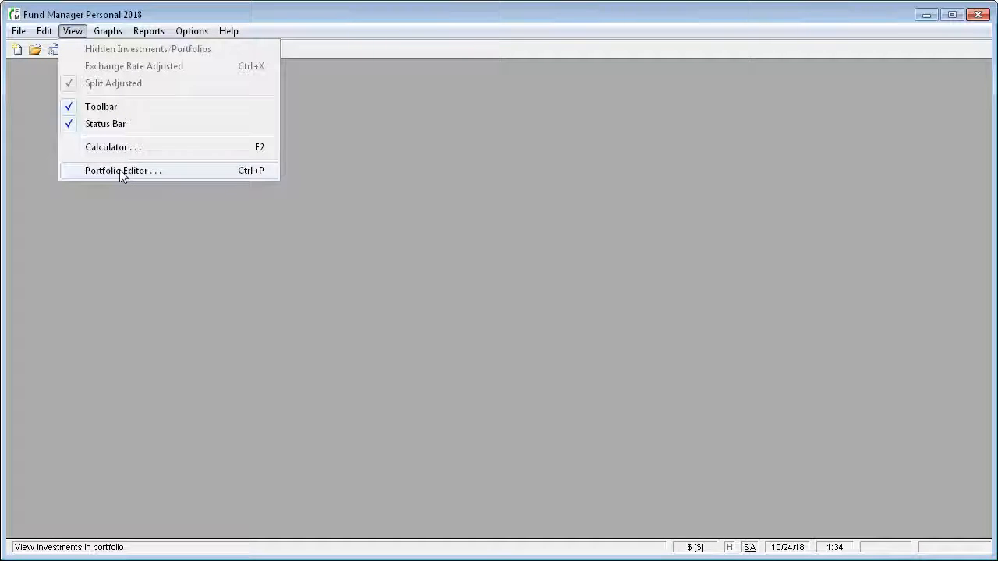
left_click(122, 170)
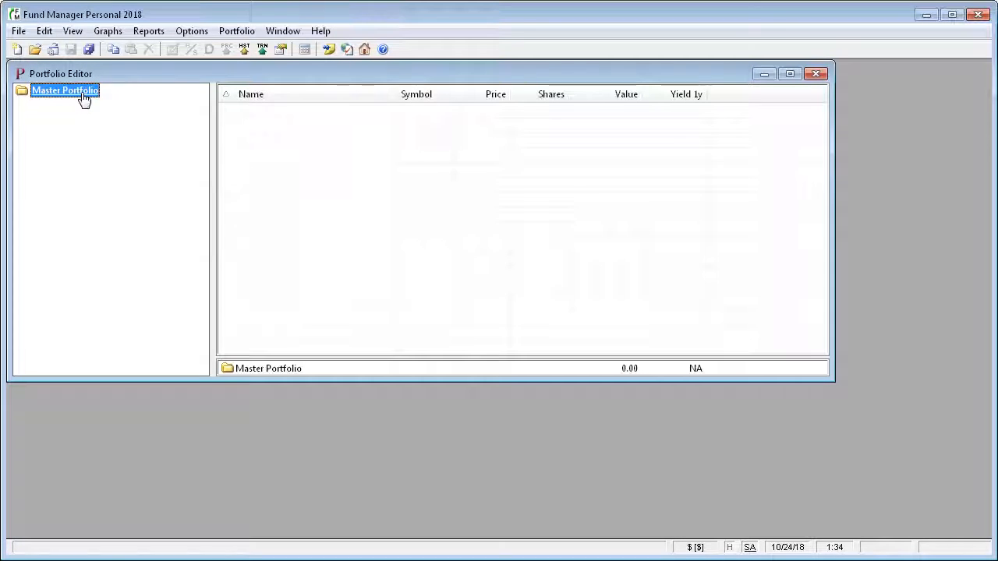
Create a new sub-portfolio named 'My Brokerage Account' under the Master Portfolio
right_click(66, 90)
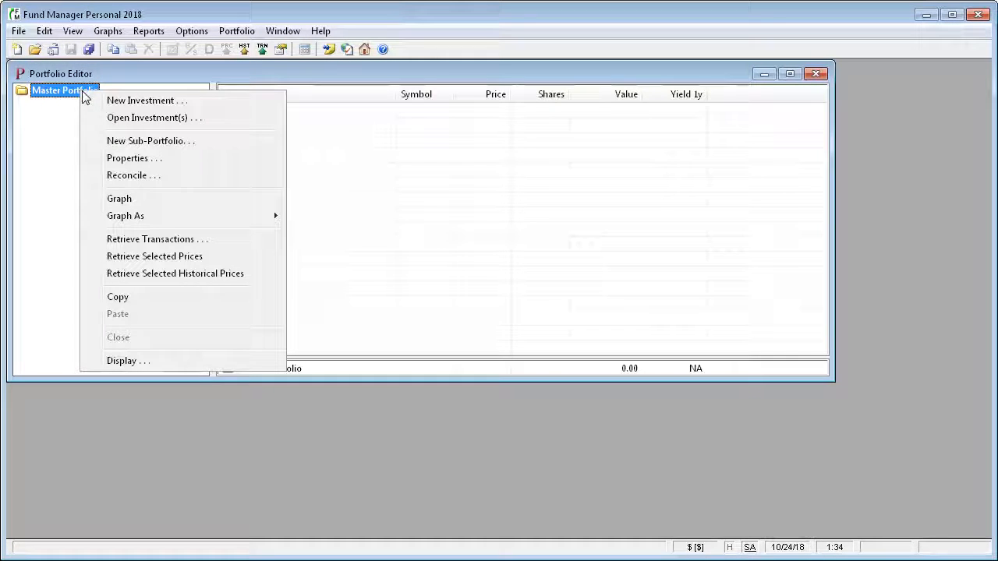
mouse_move(150, 140)
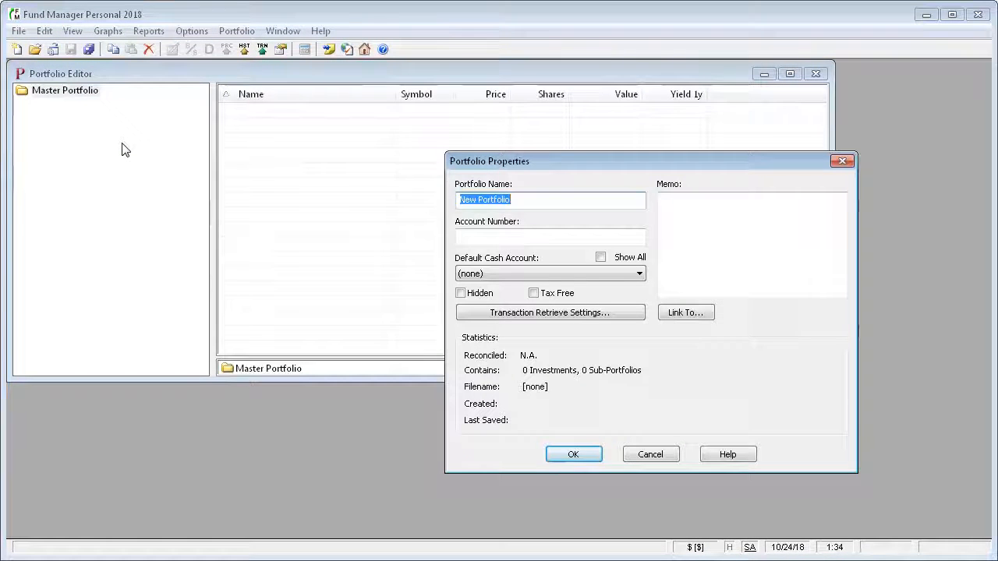
type("My Broker")
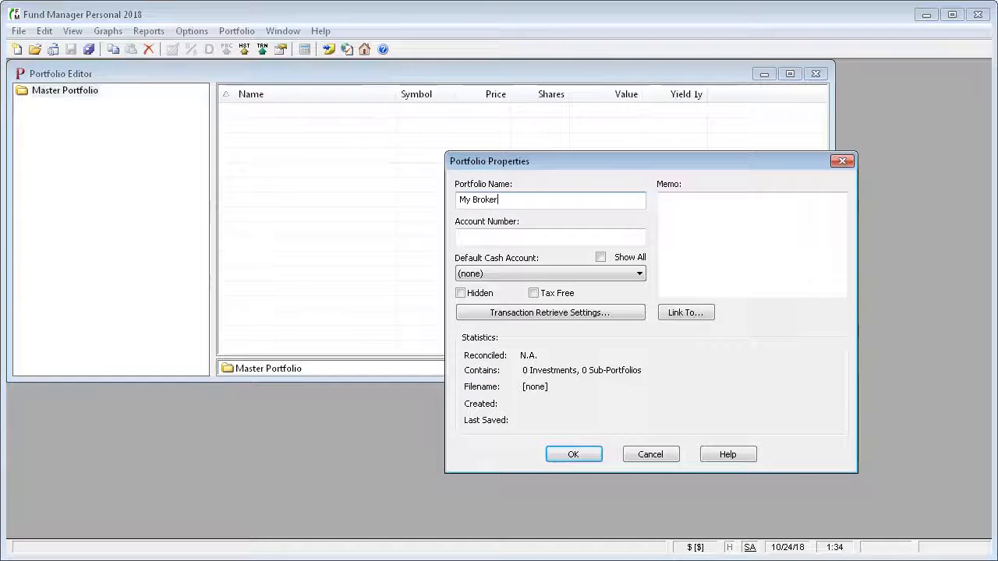
type("rage Accou")
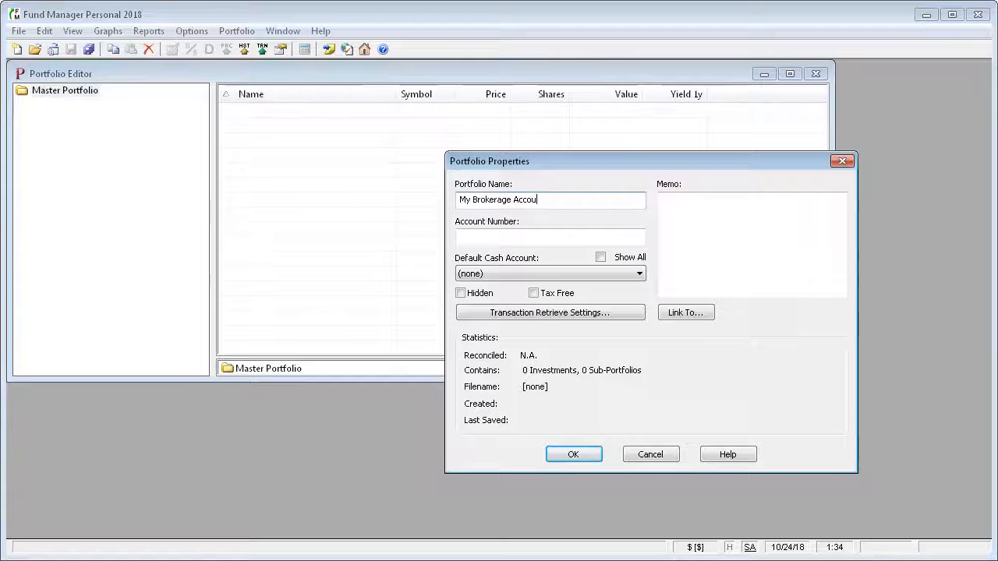
type("nt")
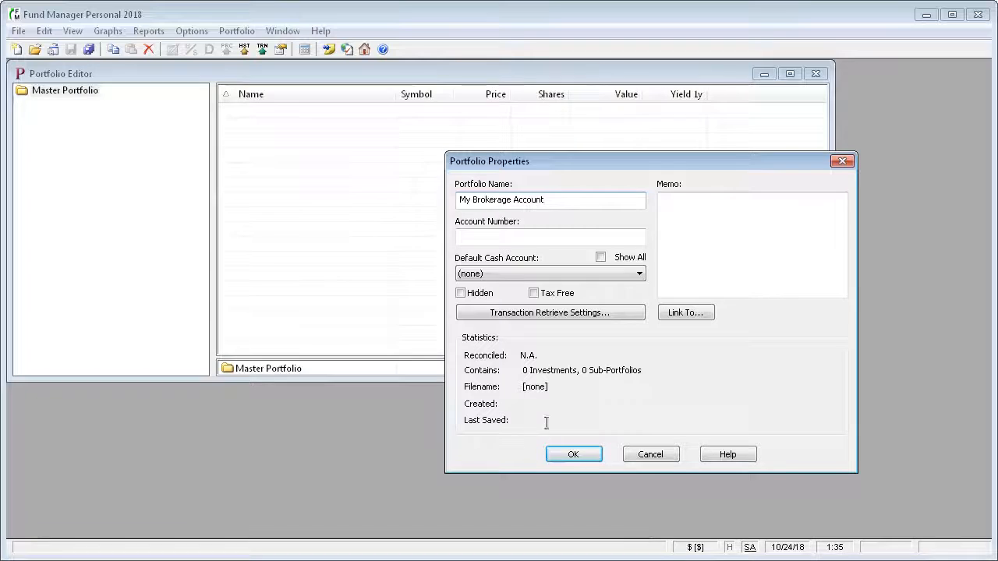
left_click(573, 453)
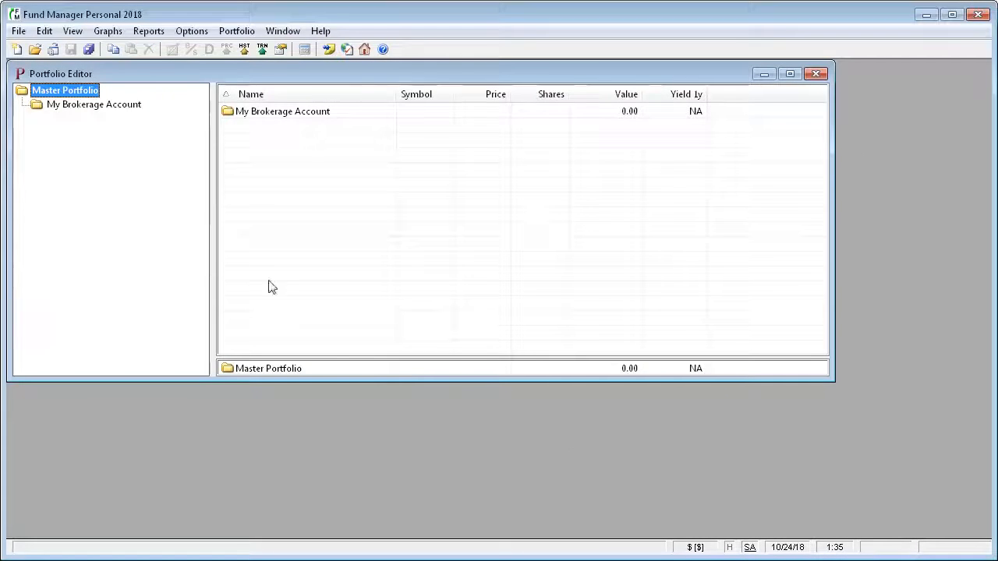
Select My Brokerage Account and bring up its context menu of actions
left_click(93, 103)
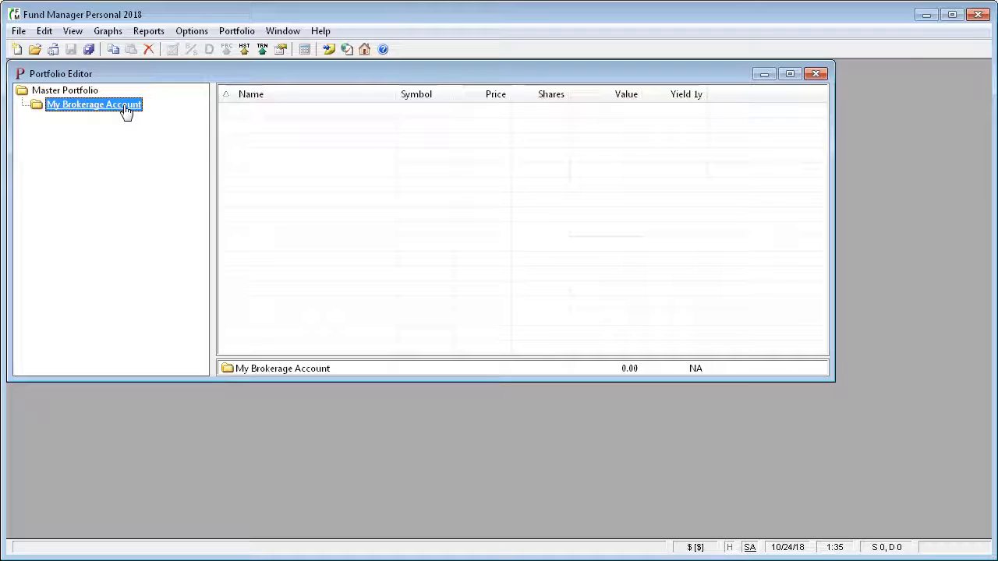
right_click(93, 103)
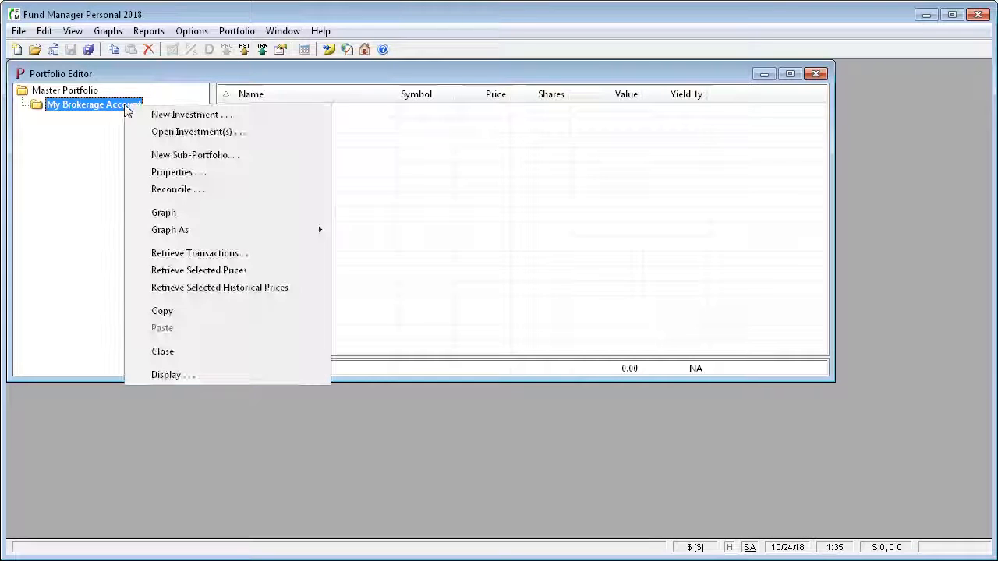
mouse_move(219, 115)
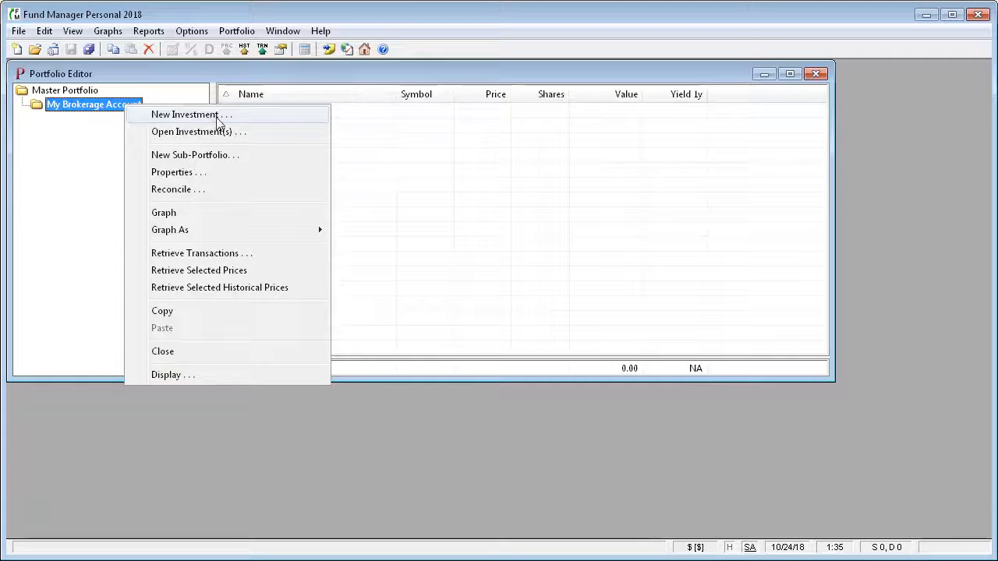
Start a new investment named 'cash' kept in the My Brokerage Account portfolio
left_click(184, 115)
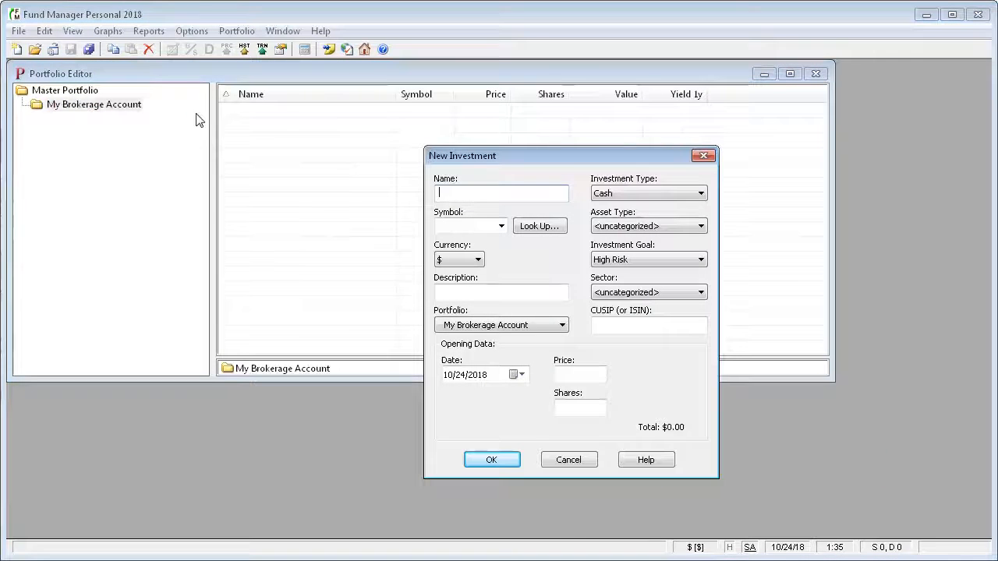
mouse_move(618, 371)
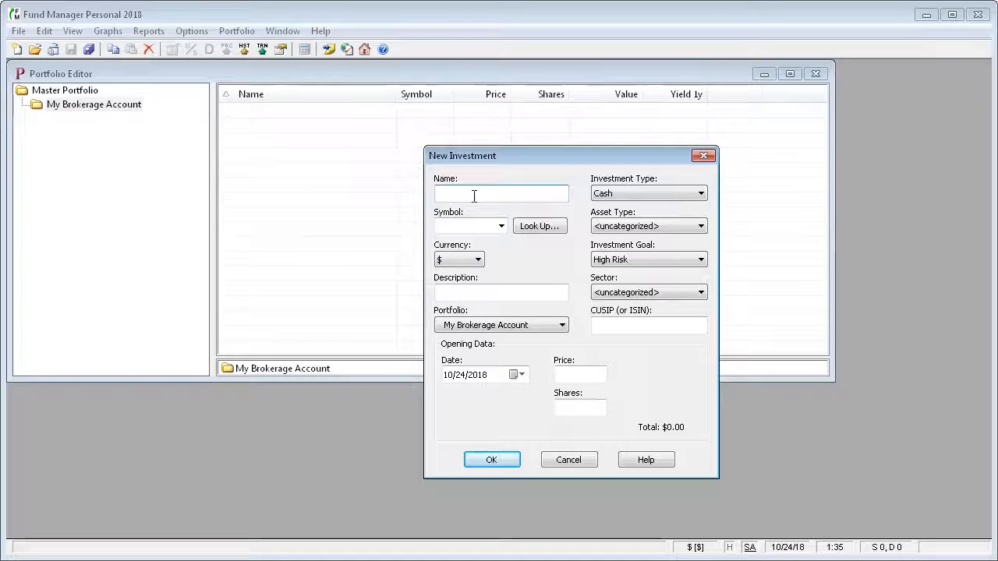
type("cash")
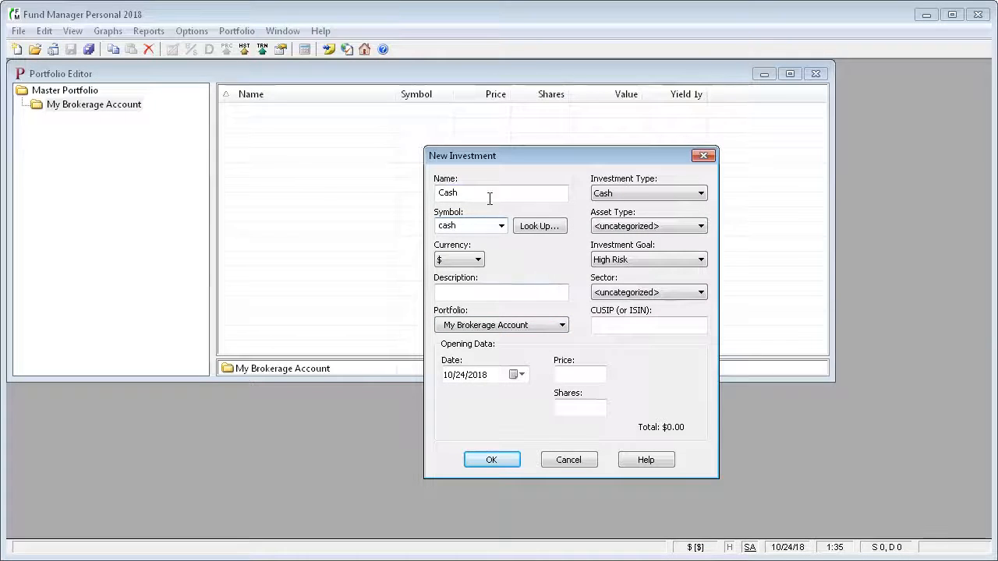
mouse_move(639, 285)
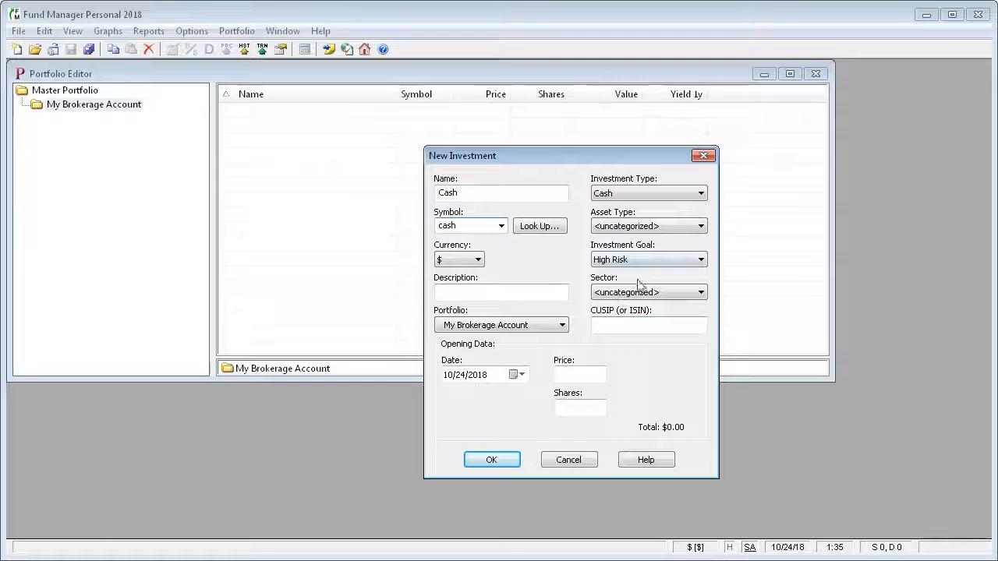
left_click(561, 324)
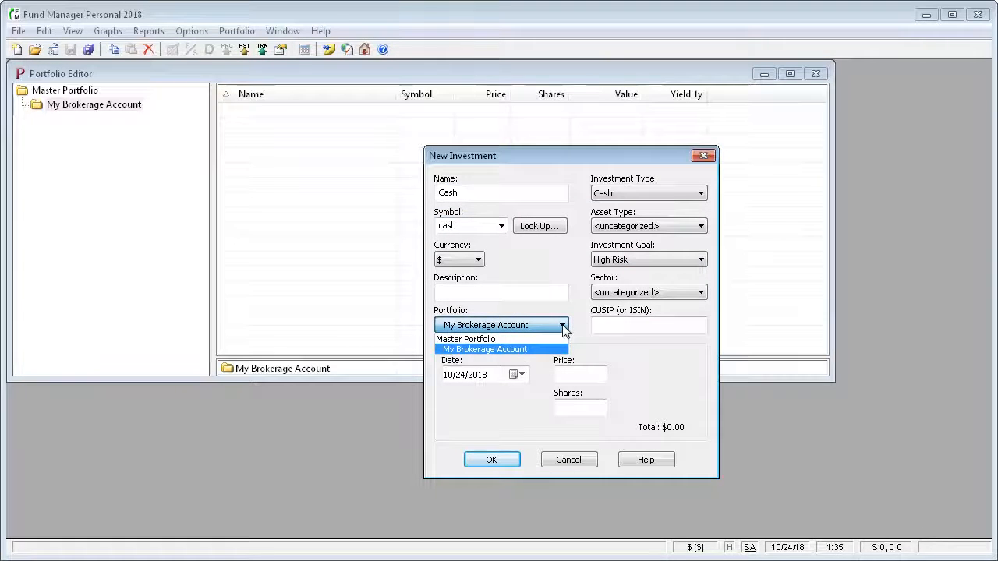
left_click(487, 349)
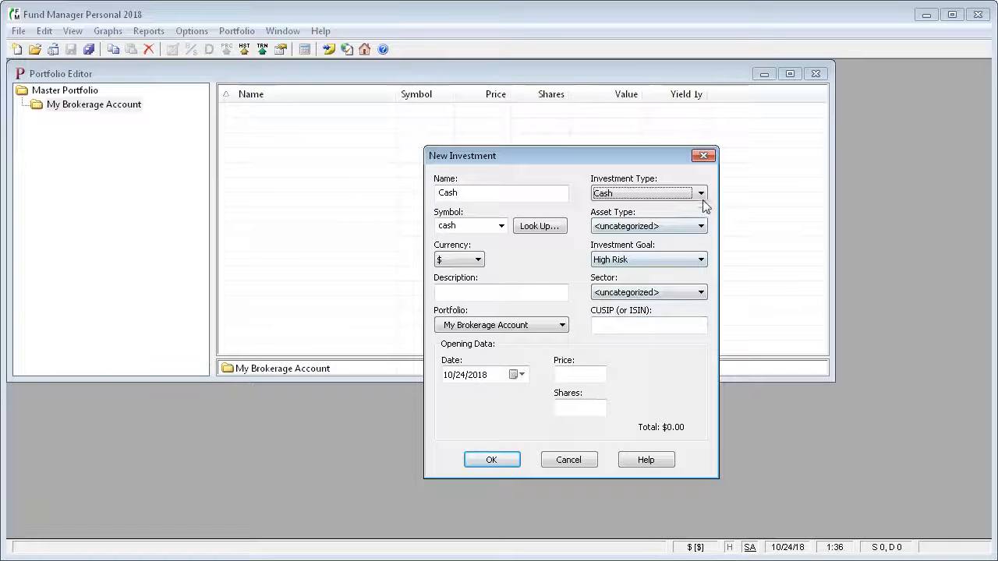
mouse_move(594, 367)
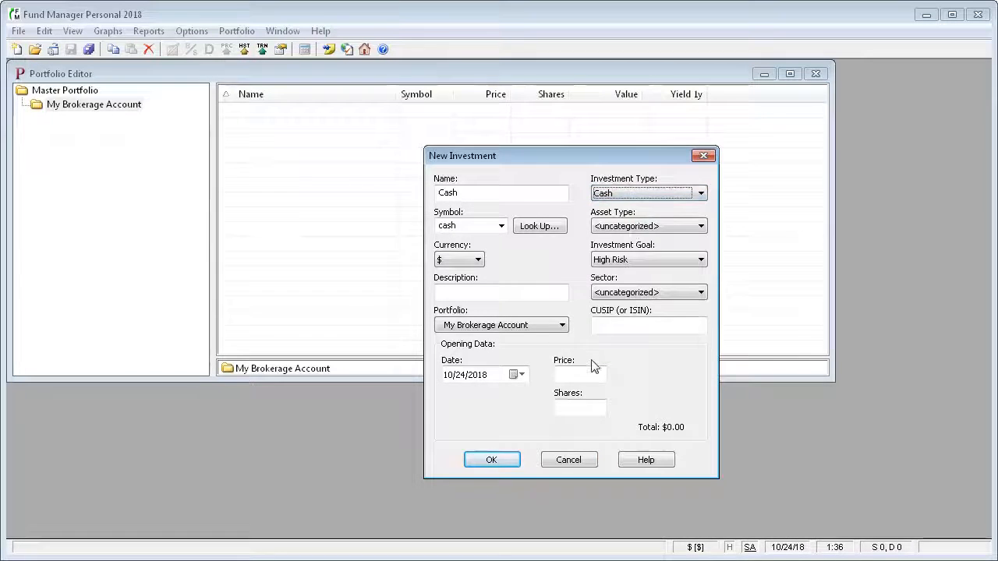
mouse_move(461, 383)
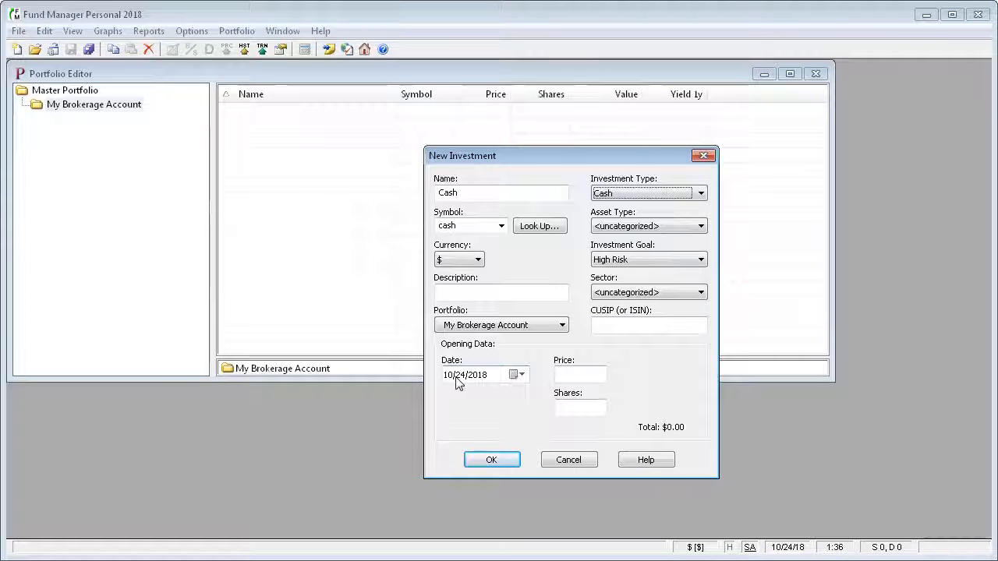
mouse_move(505, 413)
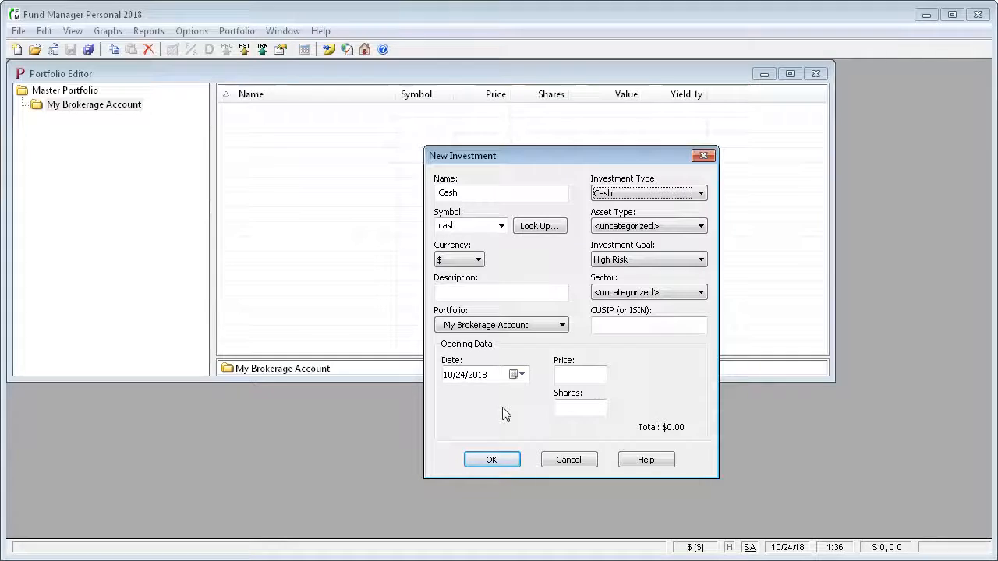
Enter opening price 1 and 20000 shares, then move to the opening date for 1/1/18
left_click(580, 374)
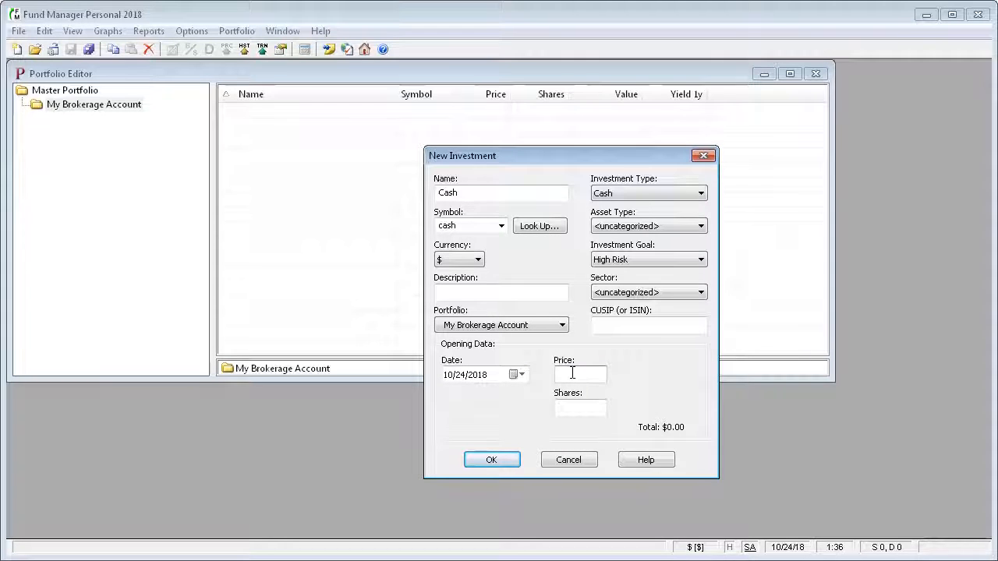
type("1")
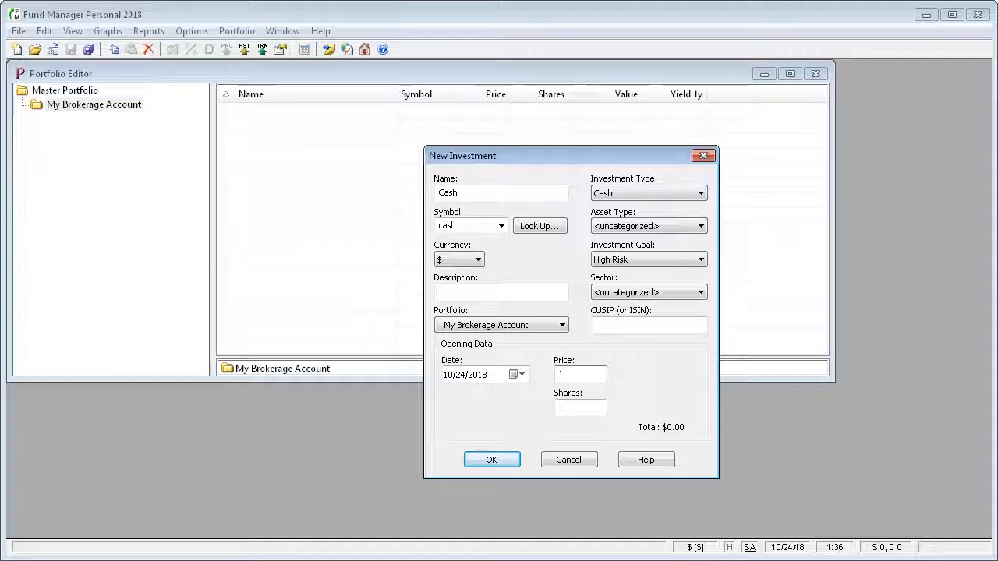
type("20")
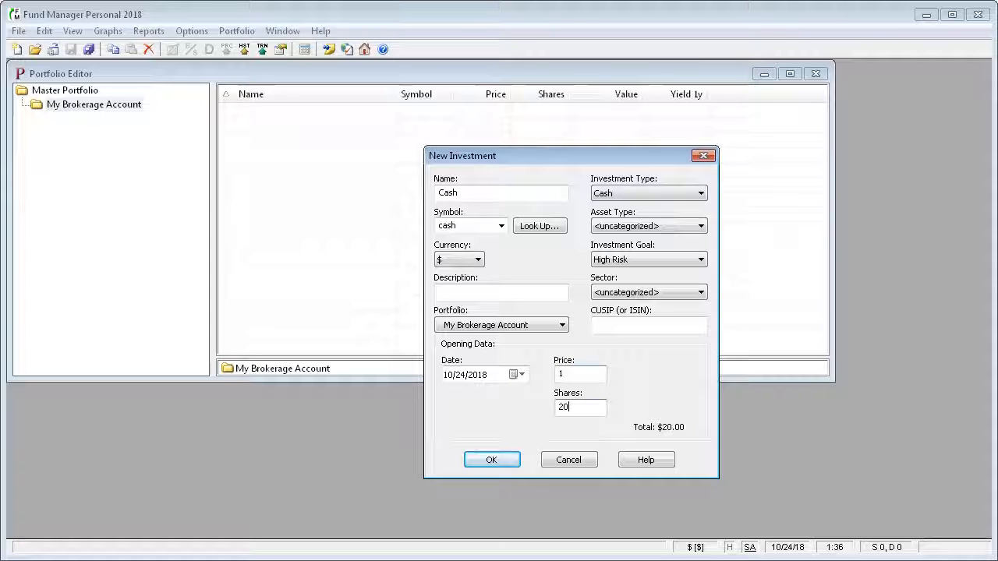
type("000")
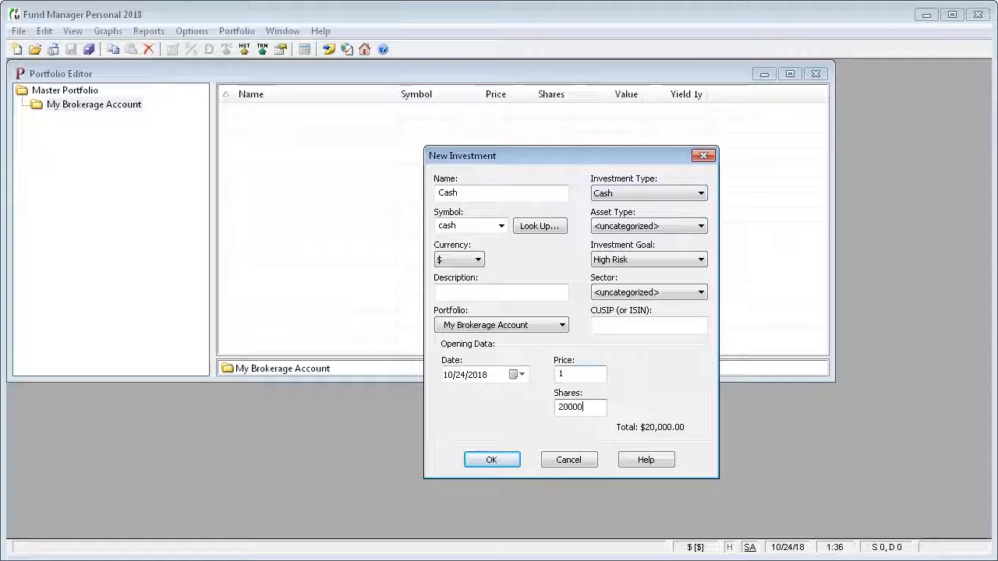
left_click(467, 374)
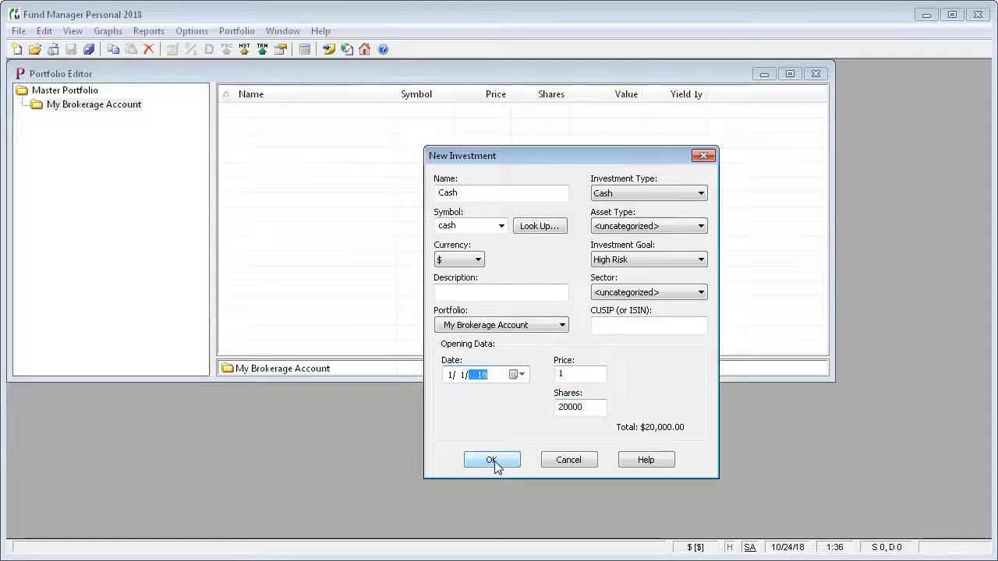
Confirm the Cash investment and save it as cash.dat in My Brokerage Account
left_click(491, 459)
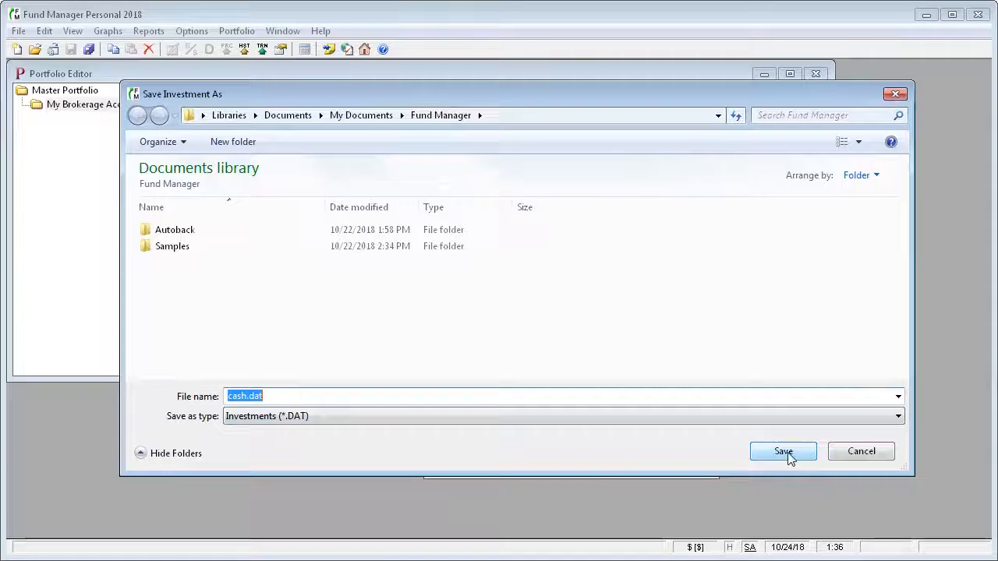
left_click(783, 453)
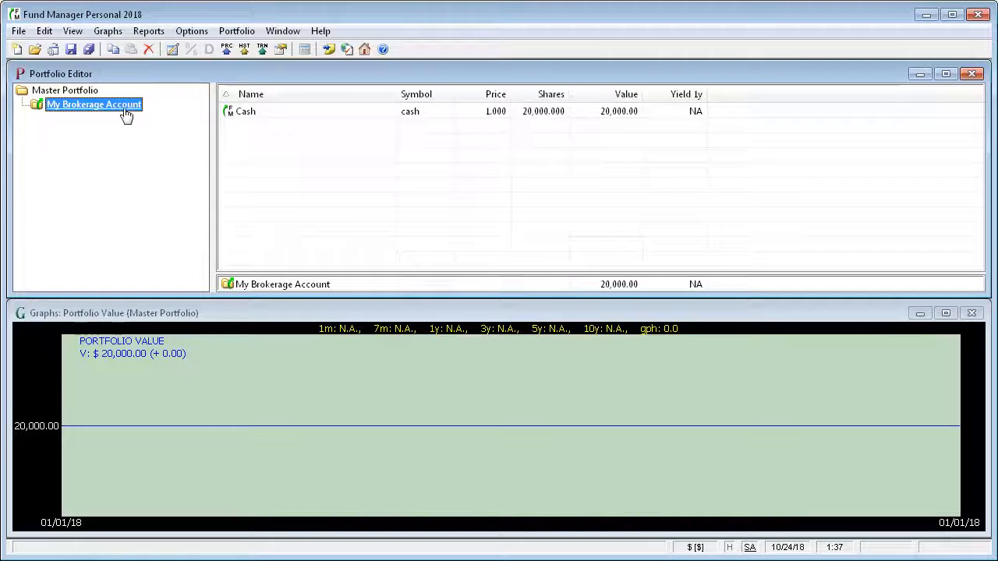
mouse_move(123, 110)
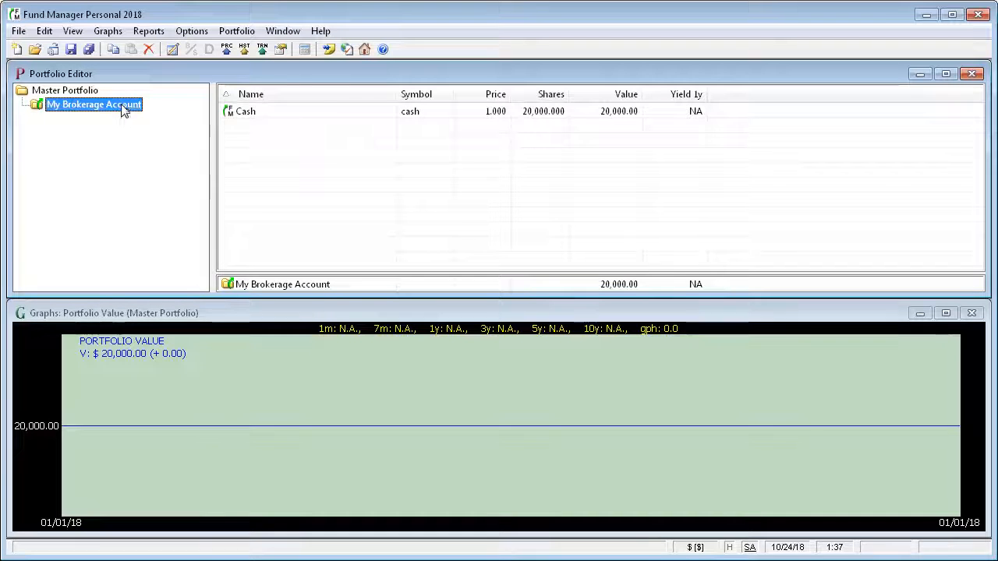
In My Brokerage Account's properties, set (cash) Cash as the default cash account
right_click(94, 102)
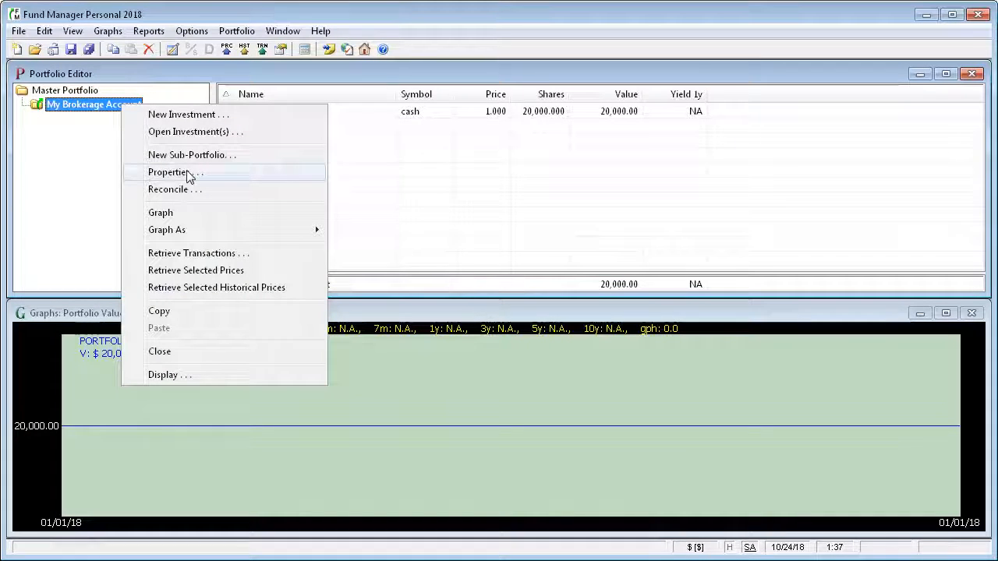
left_click(168, 171)
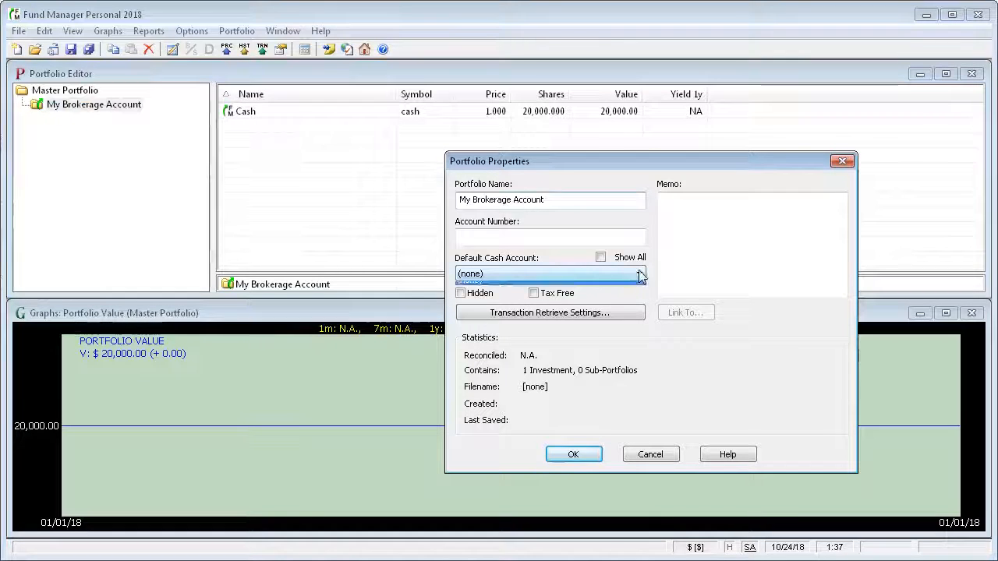
left_click(639, 273)
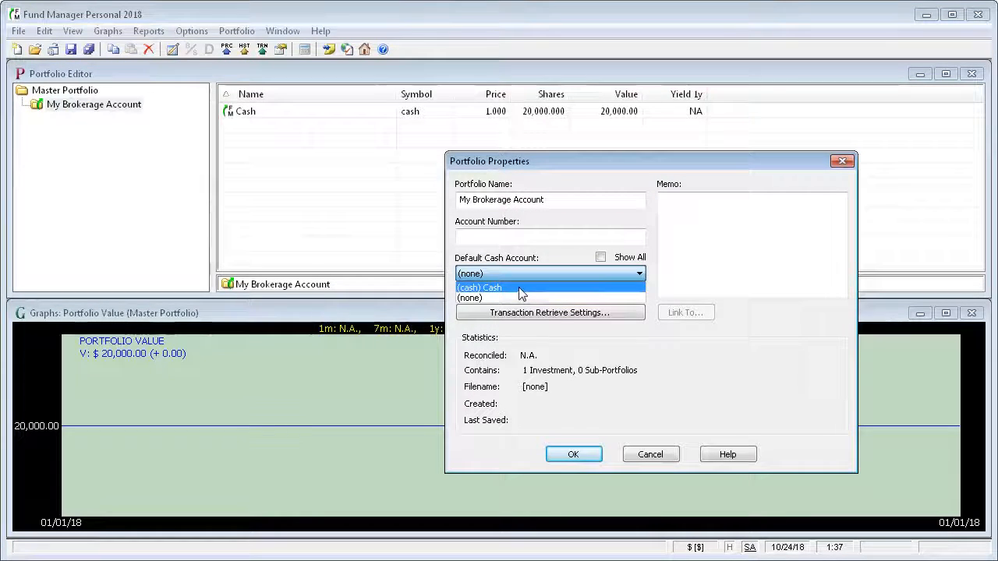
left_click(574, 453)
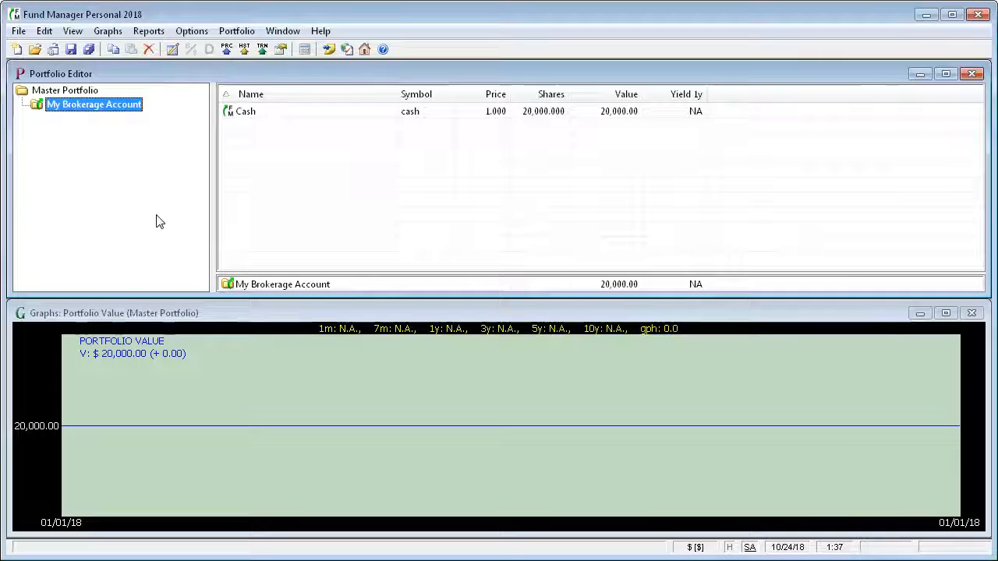
Start a new investment named Intel, symbol INTC, with investment type Stock
right_click(94, 103)
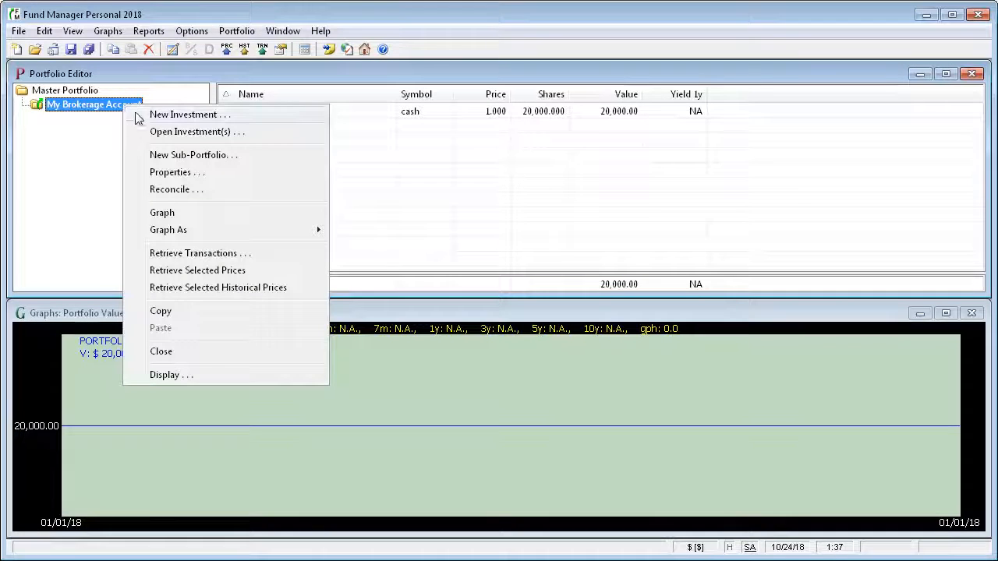
left_click(184, 115)
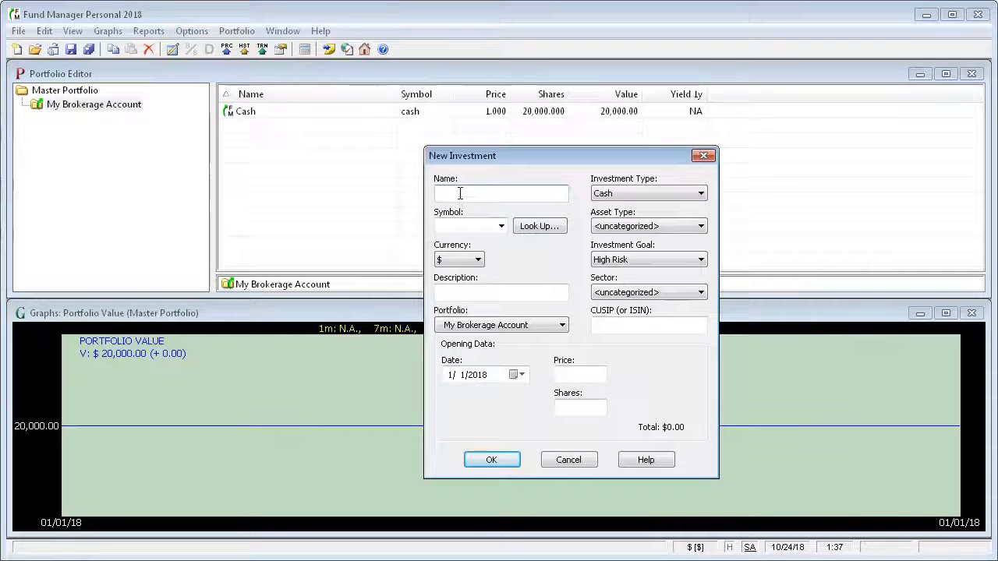
type("Intel")
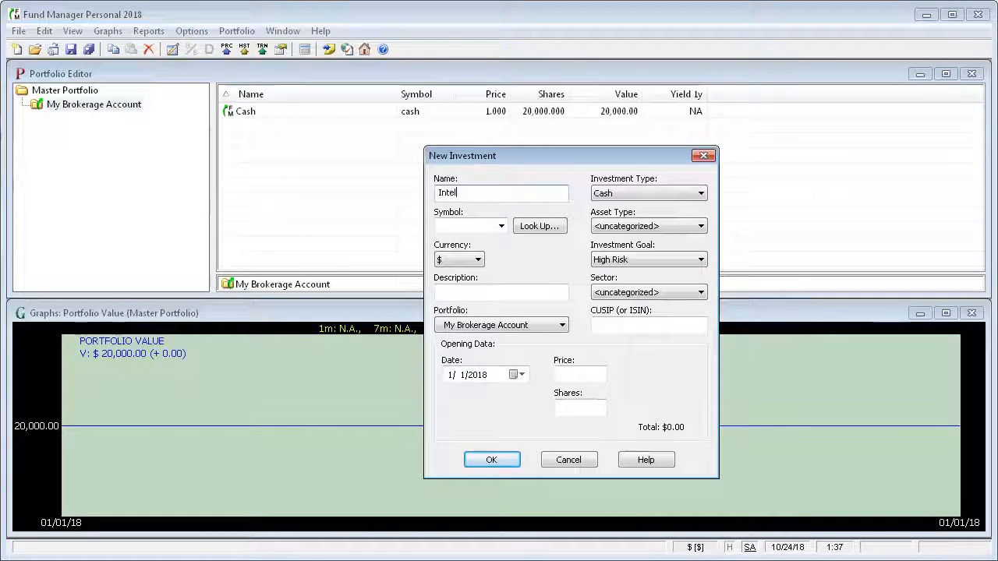
type("INTC")
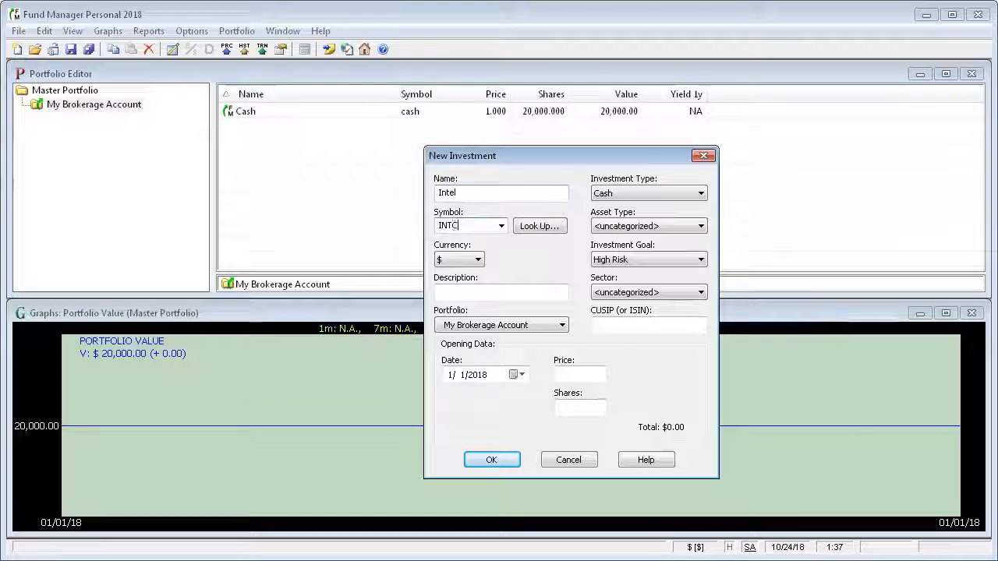
left_click(700, 193)
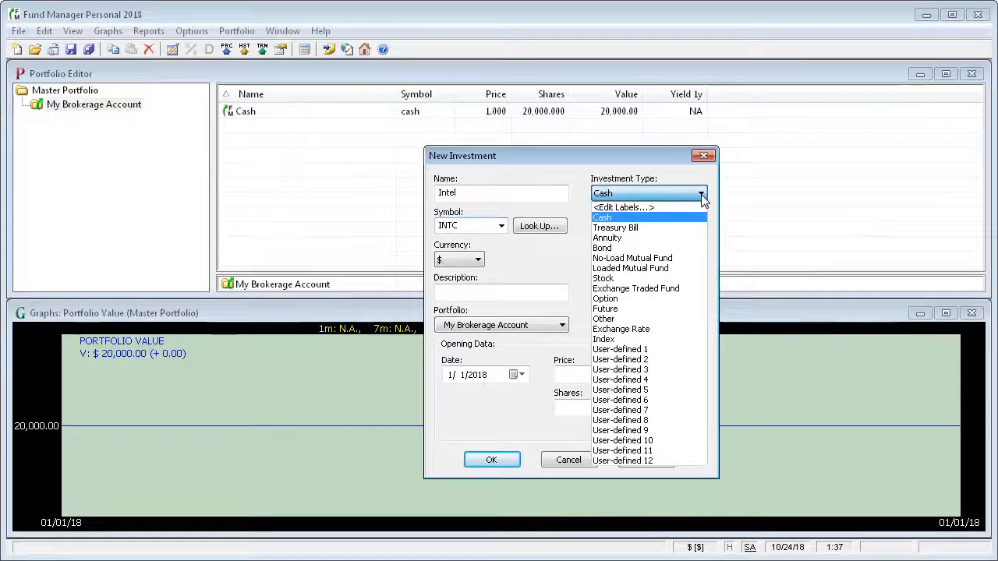
left_click(602, 278)
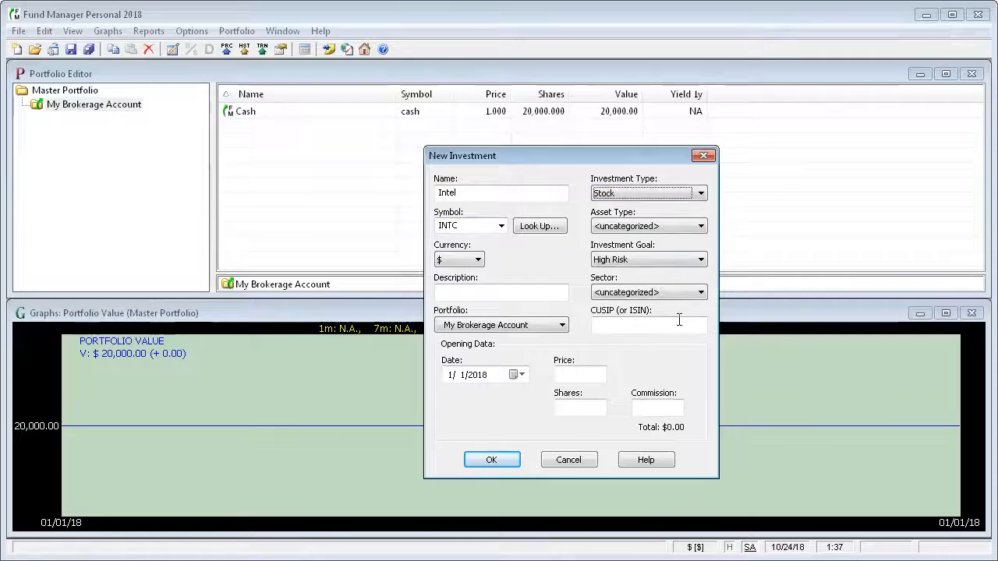
mouse_move(499, 403)
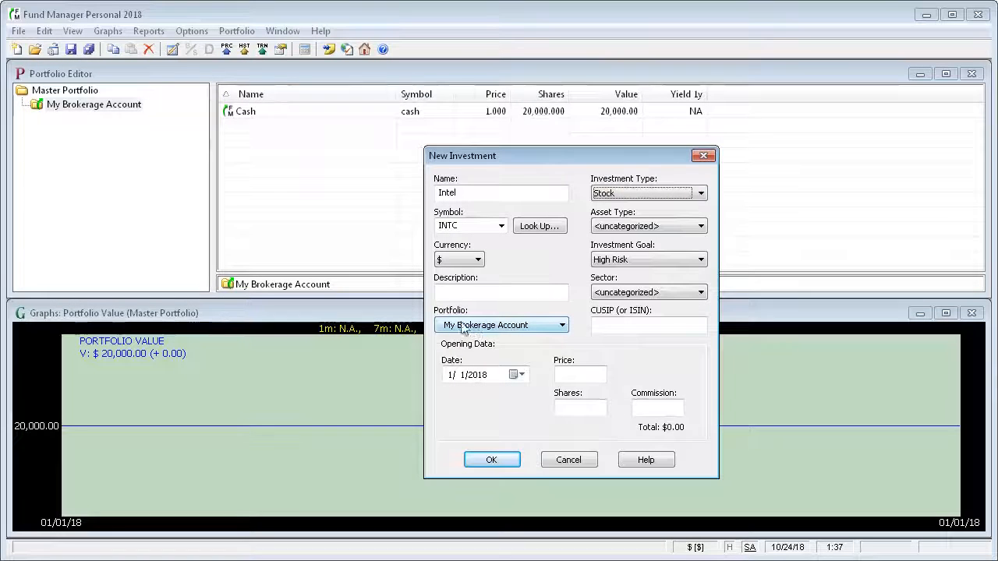
mouse_move(480, 330)
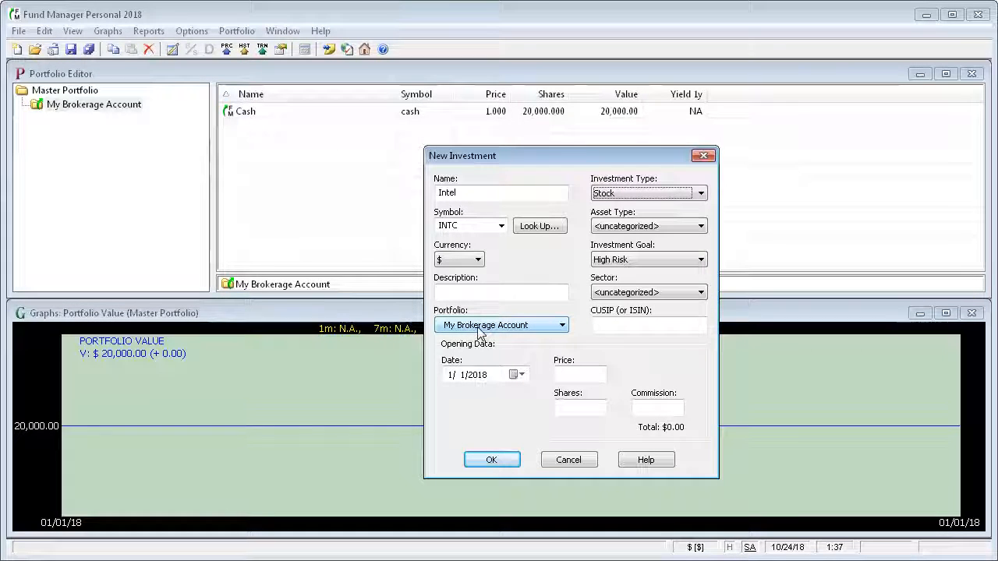
mouse_move(487, 387)
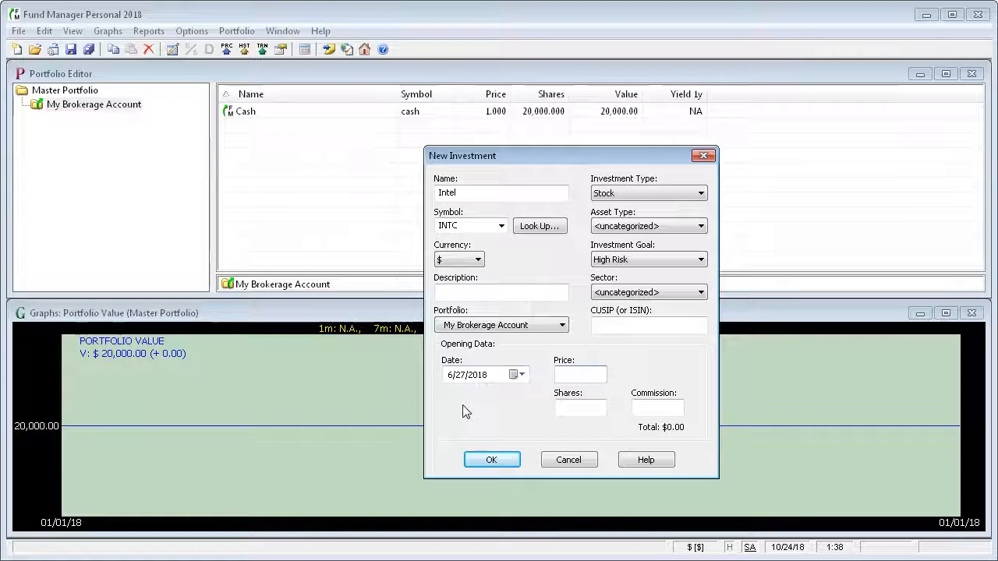
Enter price 48.75, 200 shares and commission 4.95, and confirm the Intel investment
type("48")
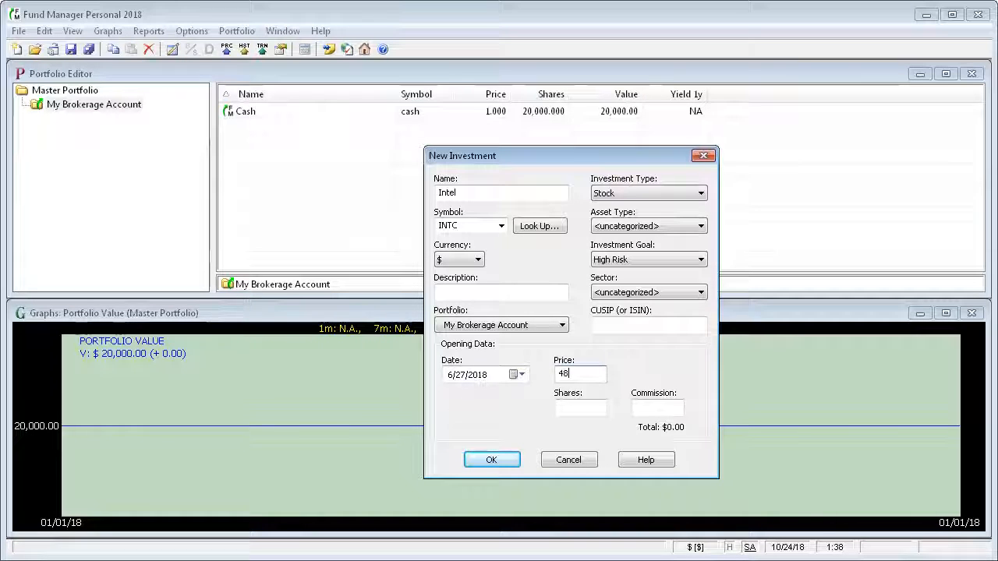
type(".75")
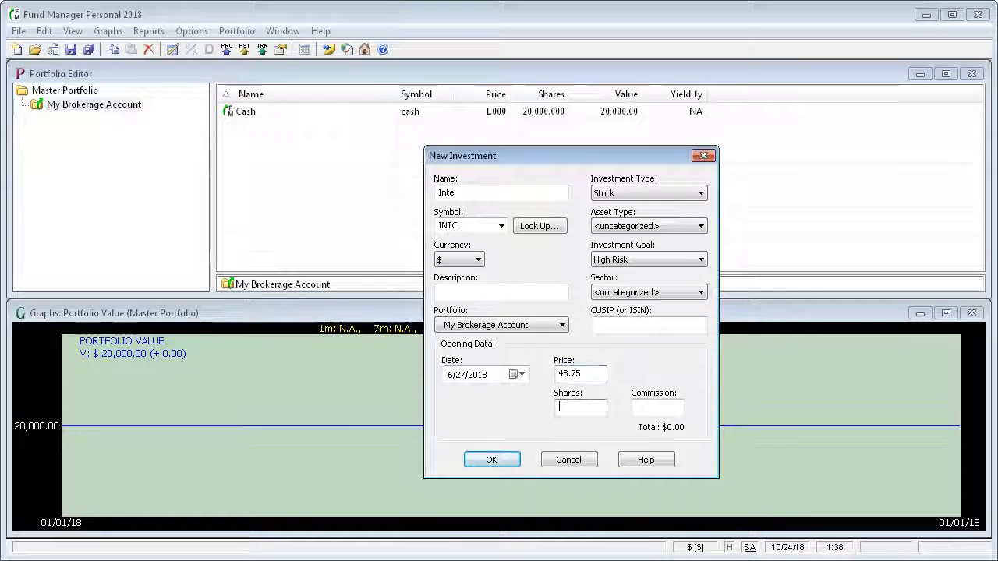
type("200")
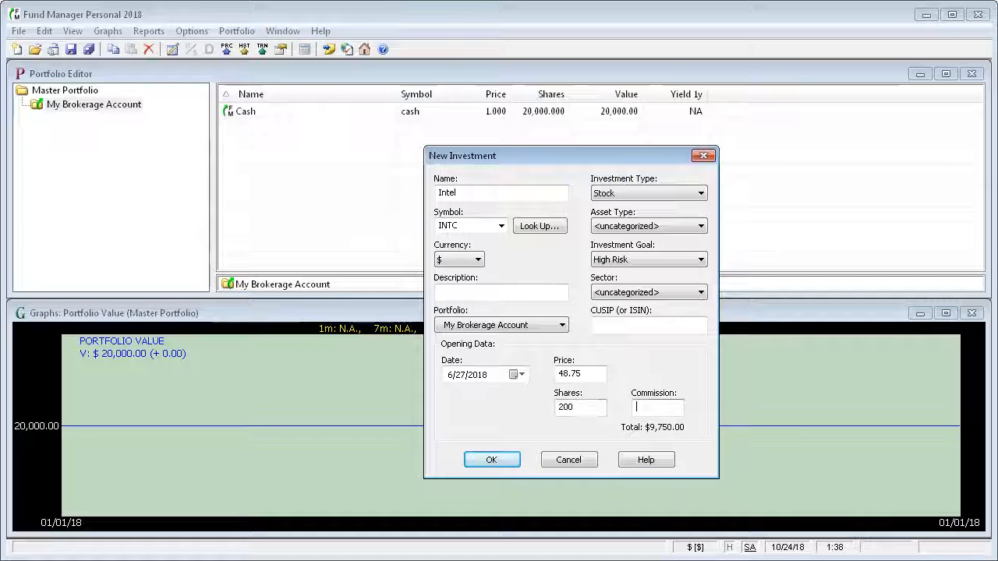
type("4.95")
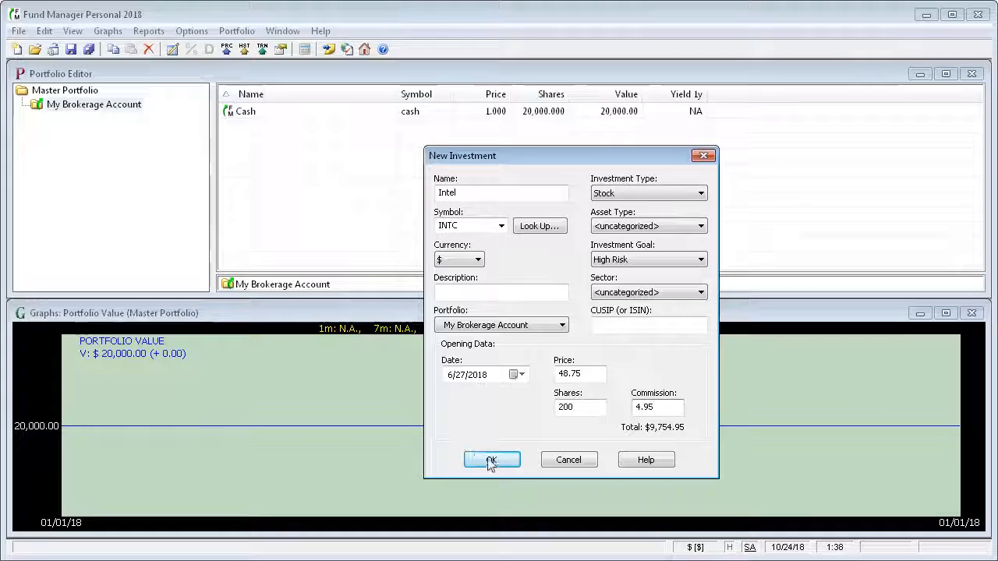
left_click(491, 458)
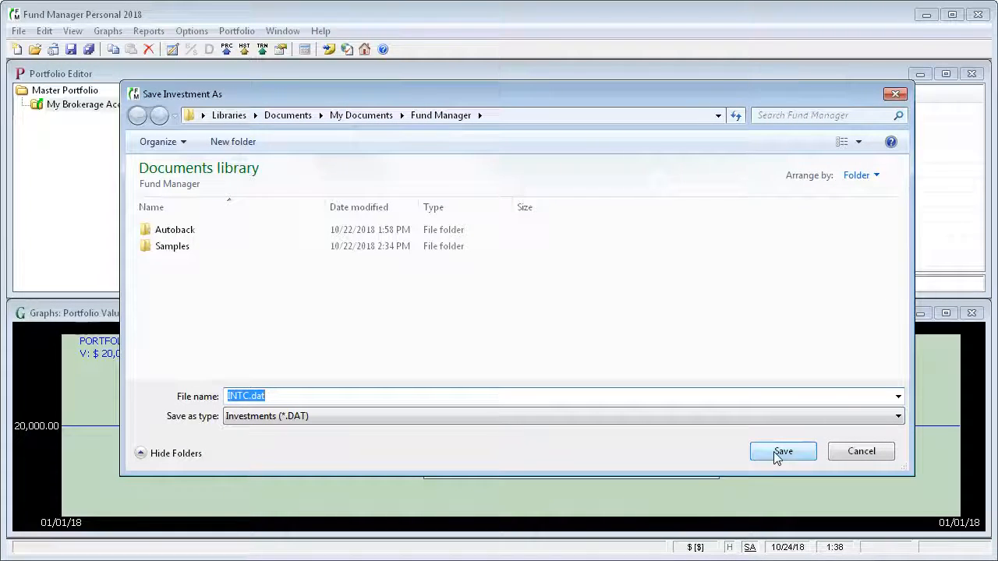
Save the Intel investment as INTC.dat so it lists beside Cash, then glance at the Edit menu
left_click(783, 452)
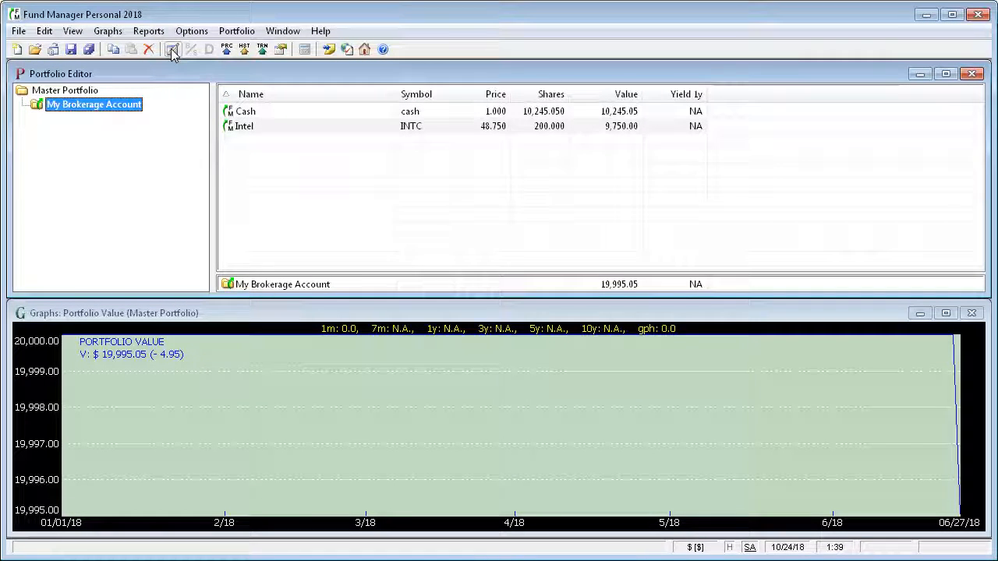
left_click(44, 31)
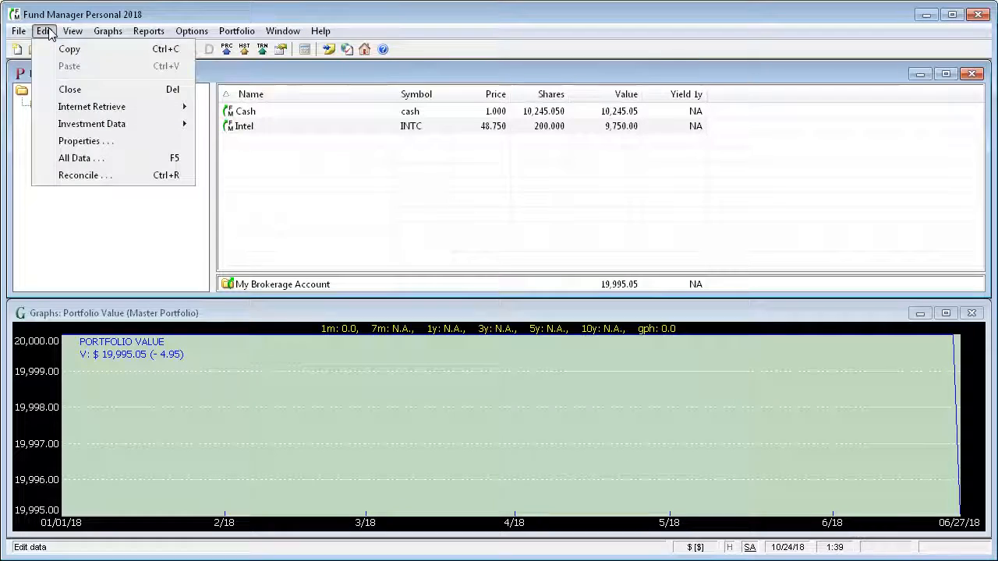
mouse_move(81, 159)
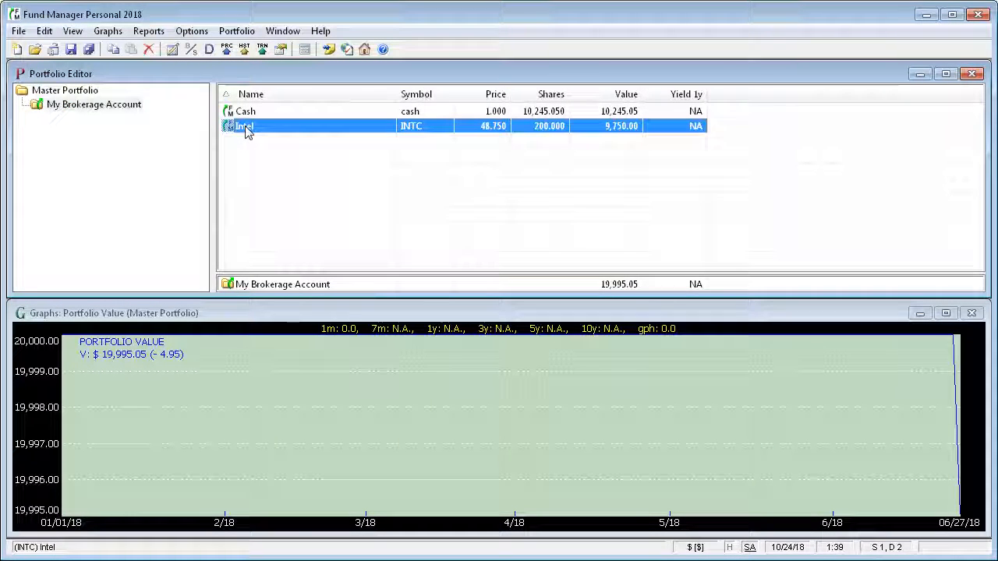
Open Intel's Data Register, select the 06/27/18 purchase and bring up new transaction types
double_click(243, 124)
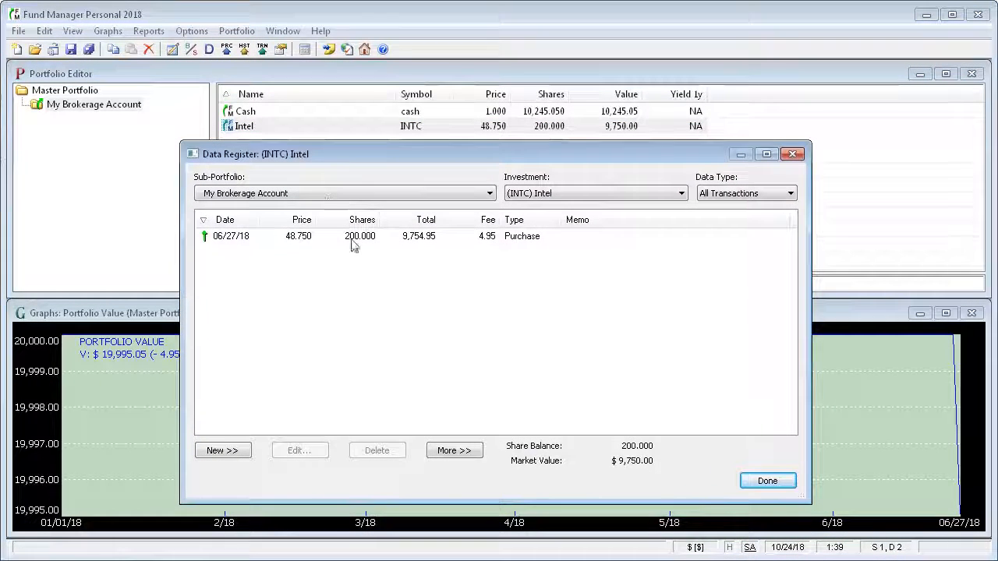
mouse_move(528, 211)
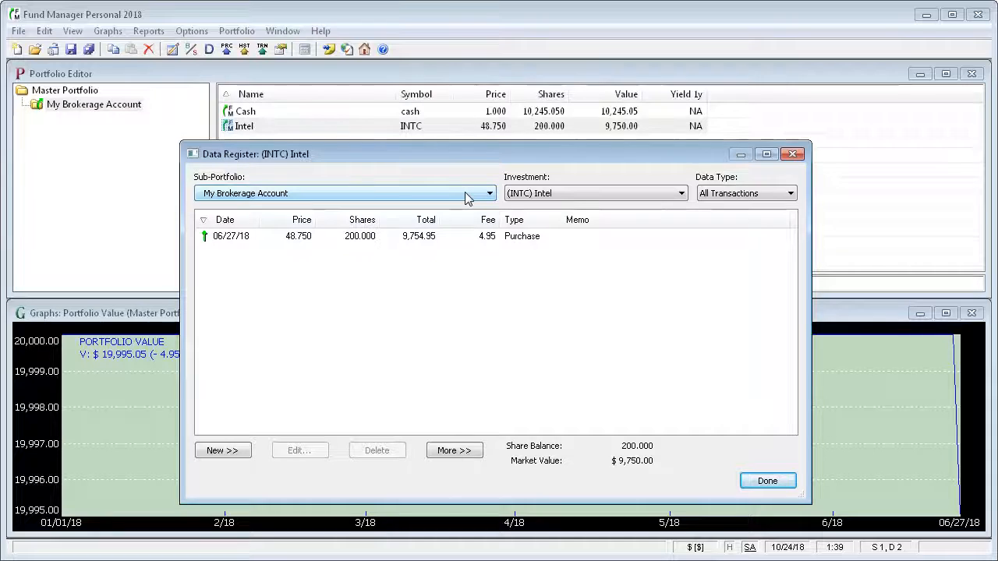
mouse_move(398, 203)
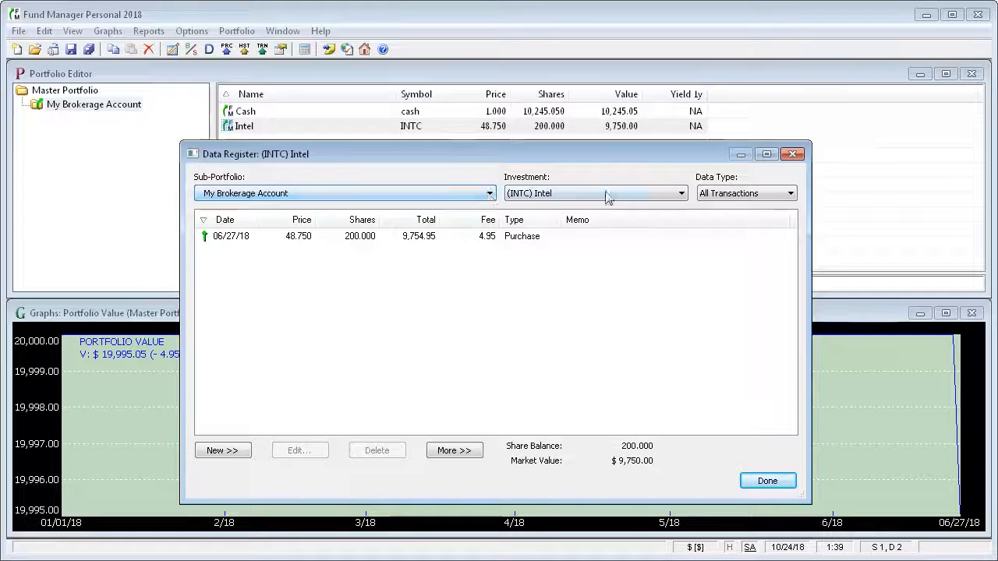
mouse_move(709, 249)
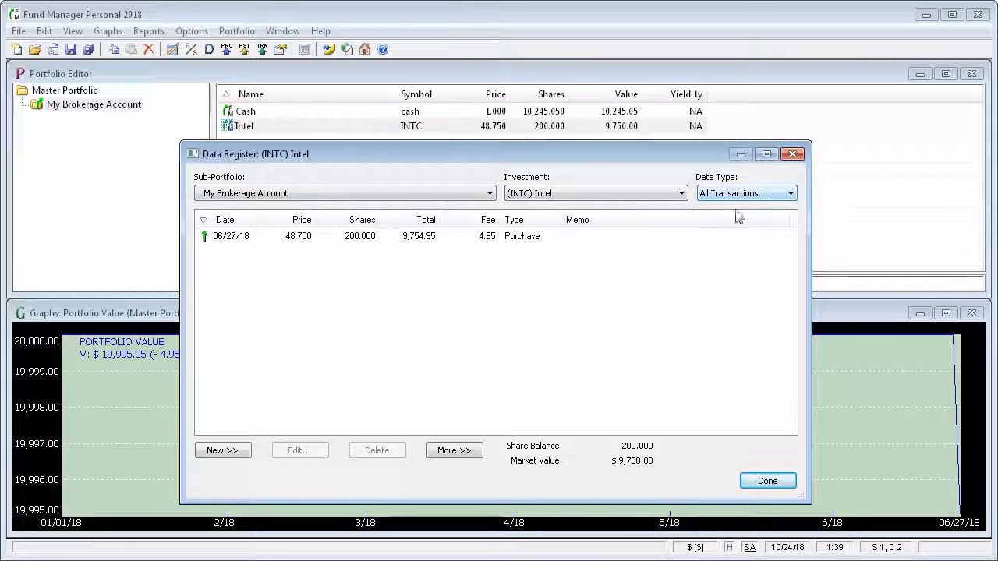
left_click(351, 236)
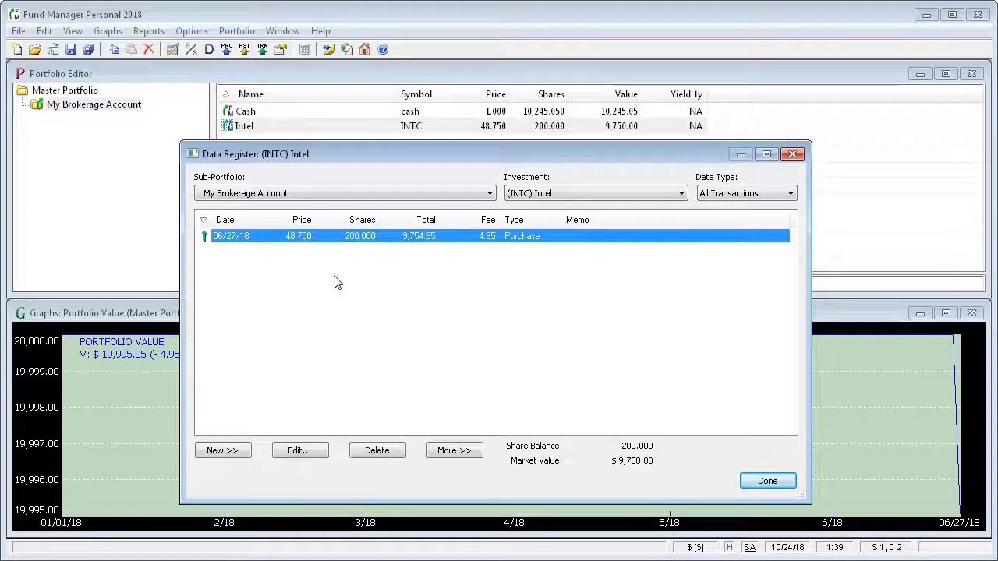
mouse_move(281, 428)
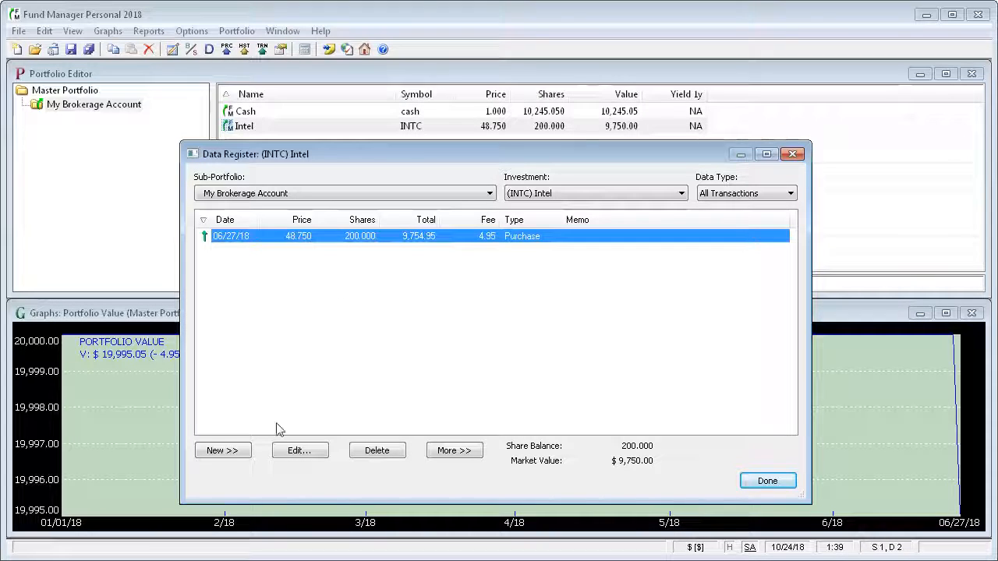
left_click(221, 449)
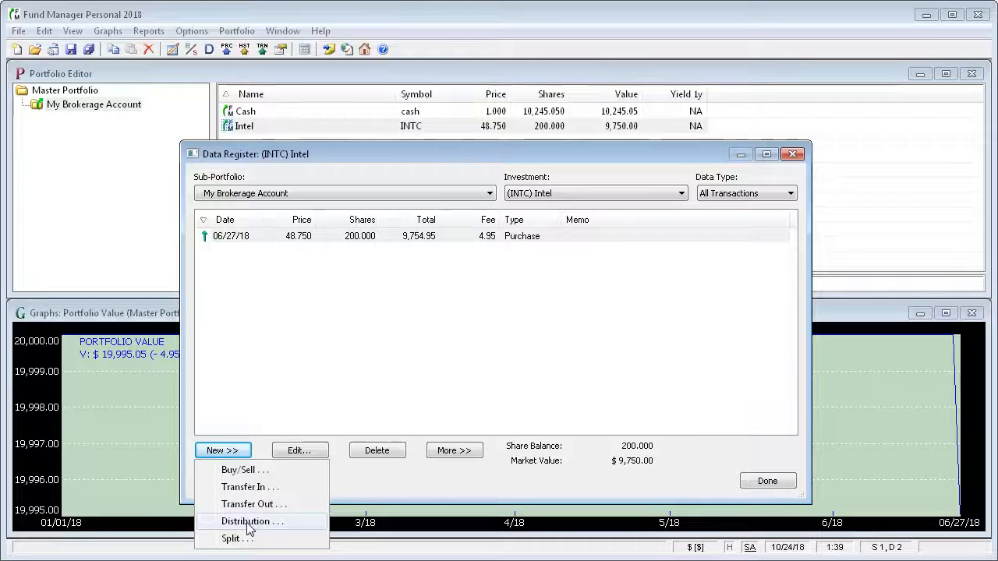
Record a 60.00 Dividend distribution for Intel dated 08/03/18, then start another transaction
left_click(253, 521)
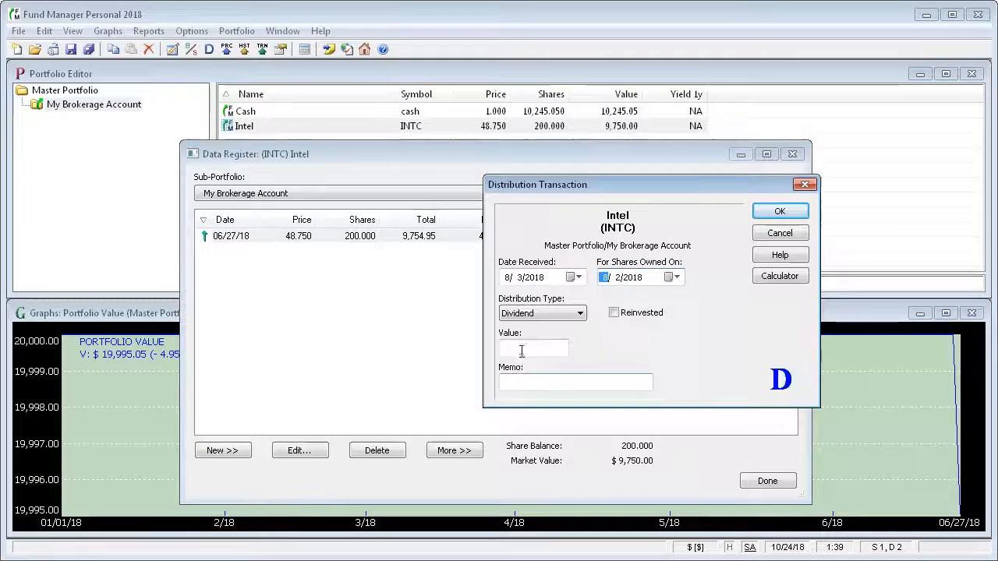
type("60")
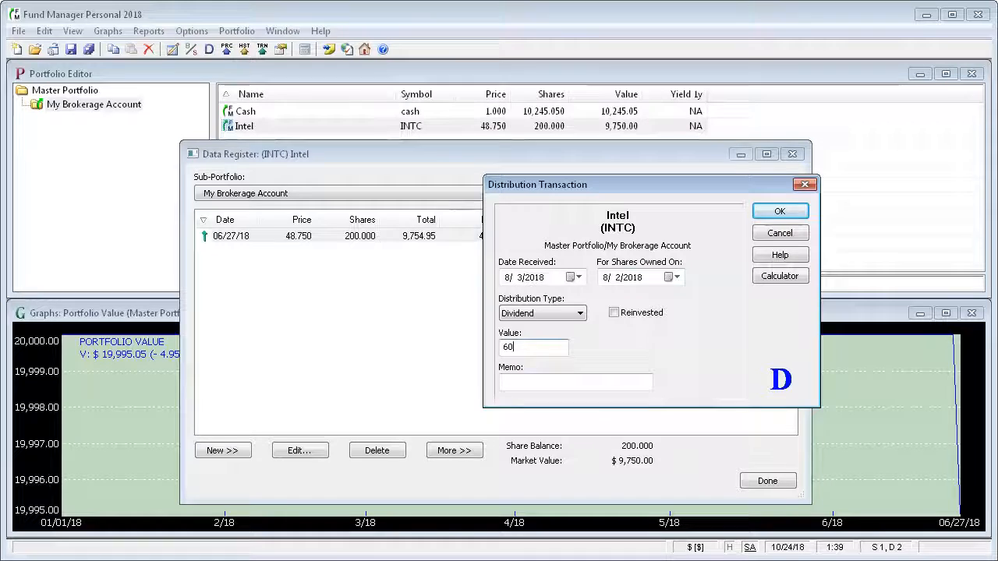
mouse_move(742, 231)
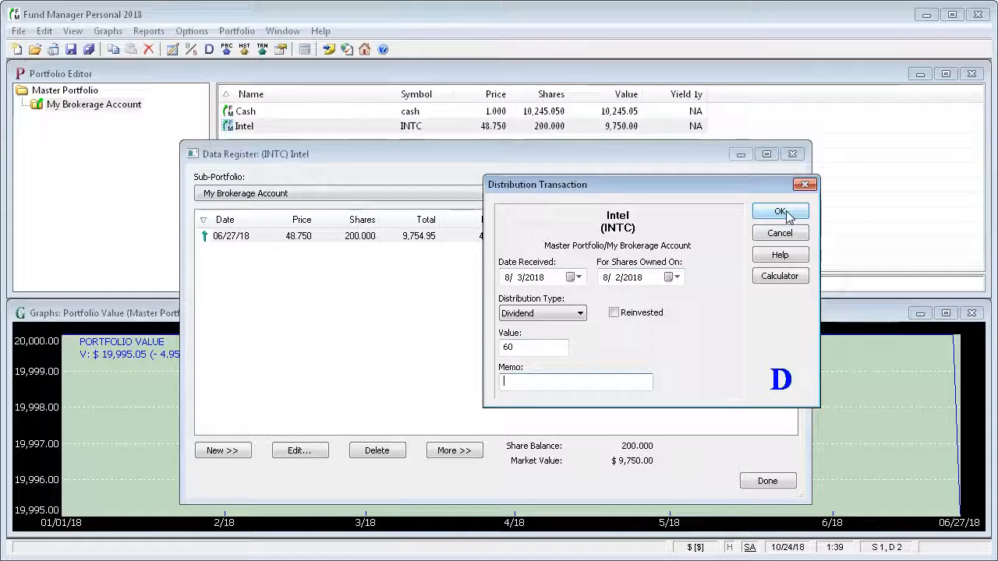
left_click(779, 210)
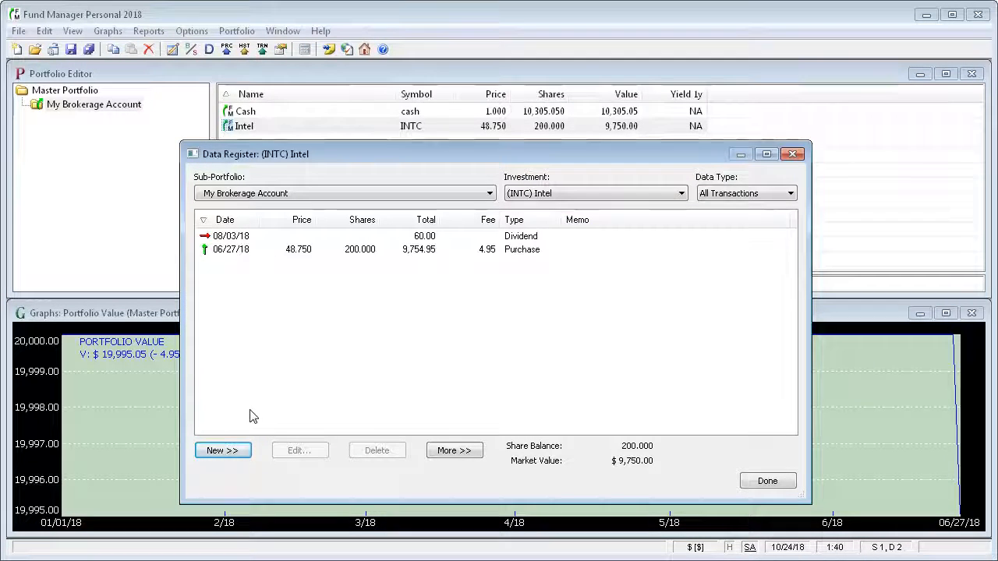
left_click(221, 449)
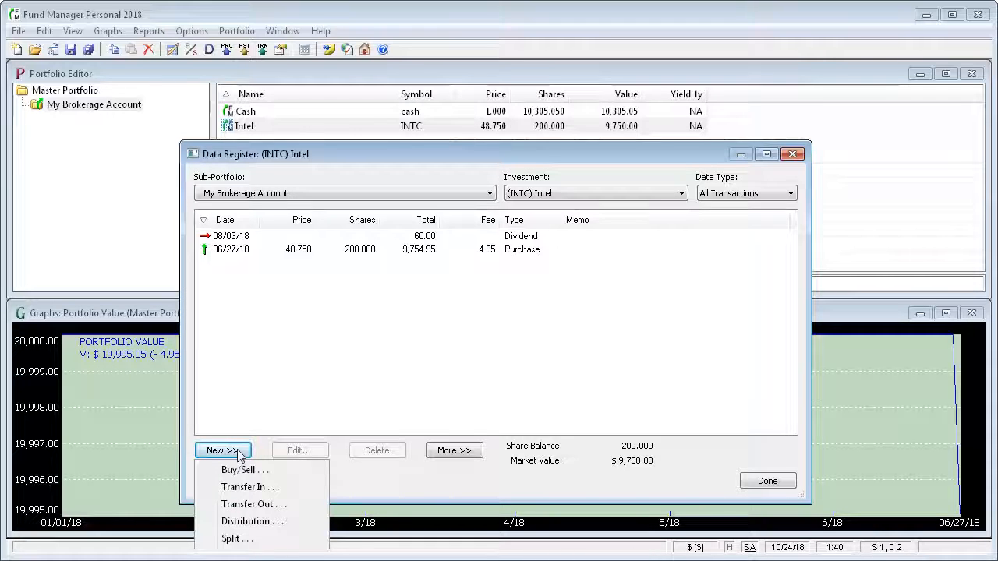
mouse_move(241, 471)
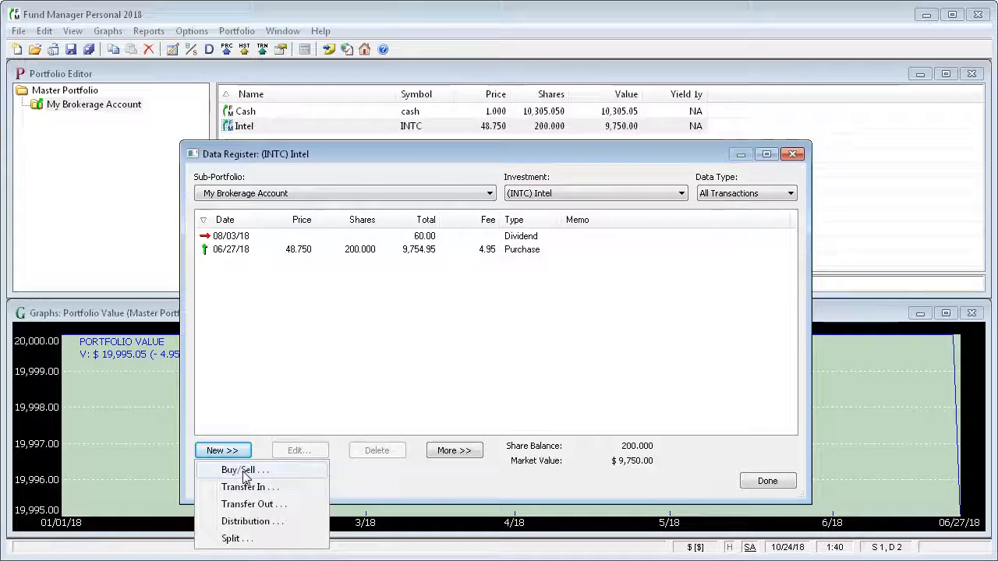
Sell 100 Intel shares on 10/04/18 at 48.25 with 4.95 commission and memo 'my memo'
left_click(243, 469)
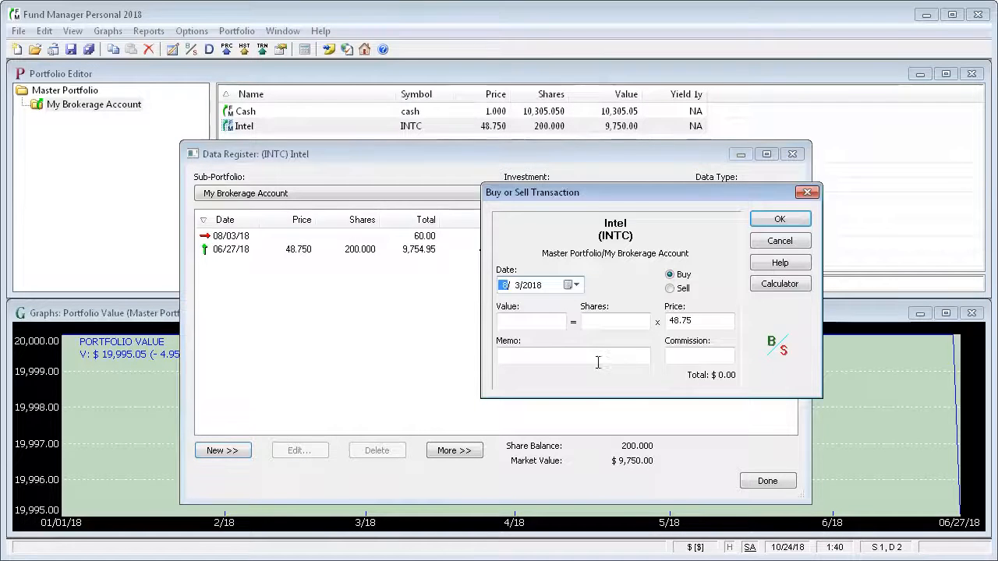
left_click(670, 288)
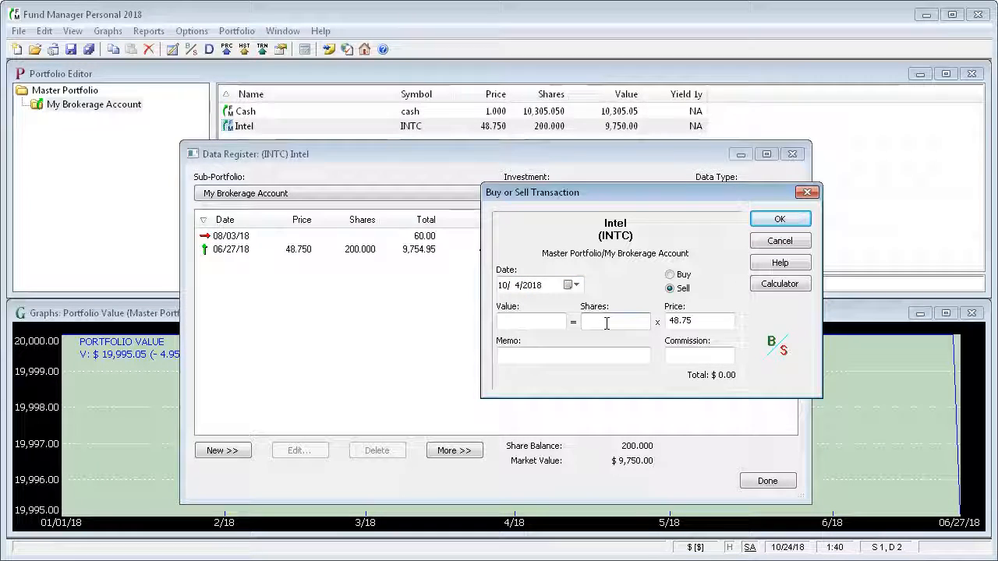
type("100")
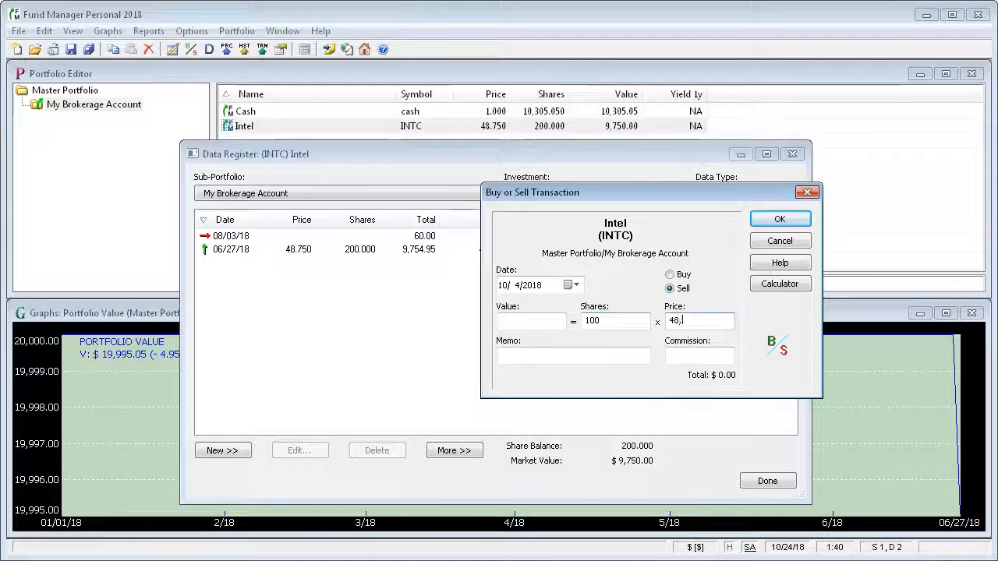
type("25")
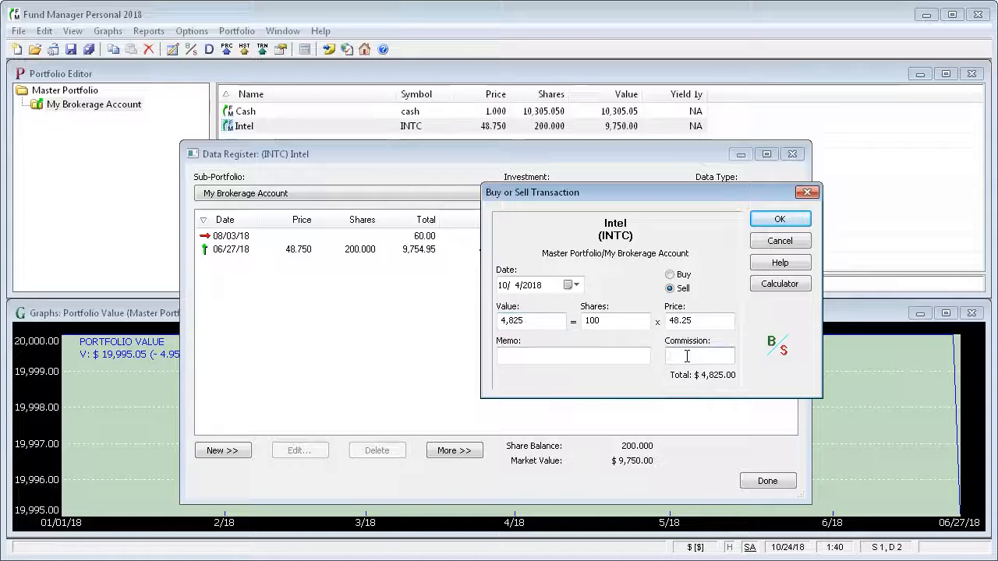
type("4.9")
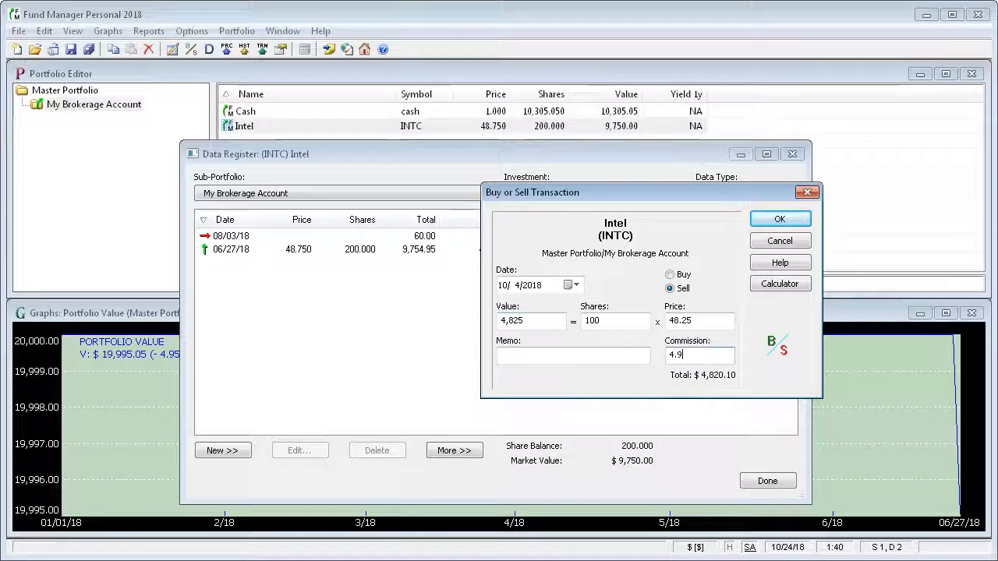
type("5")
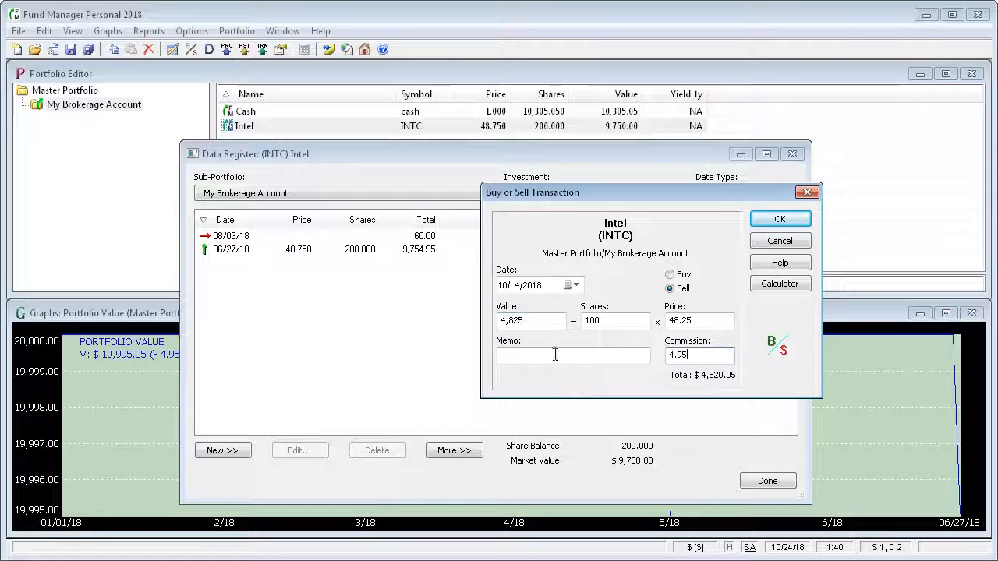
type("my memo")
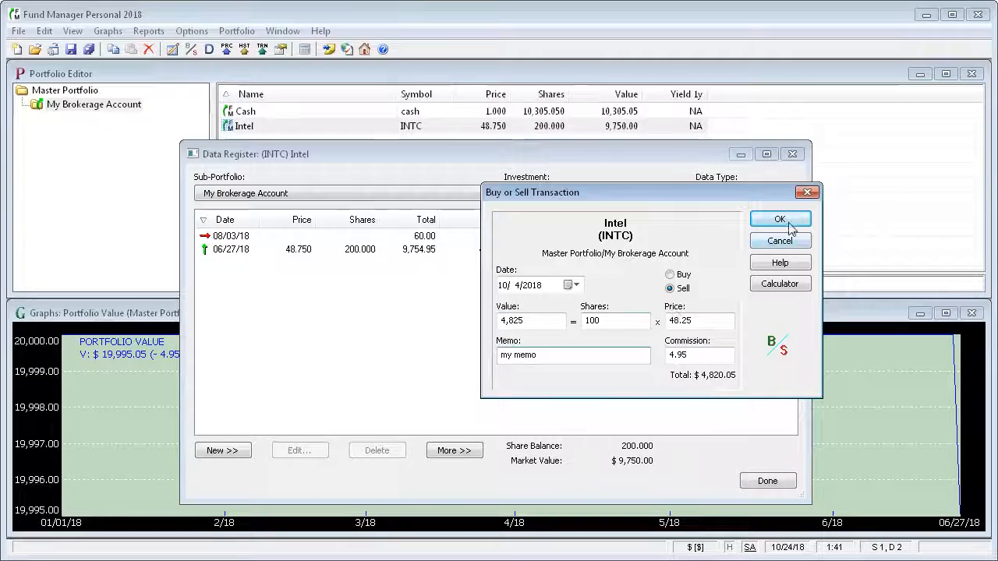
left_click(780, 219)
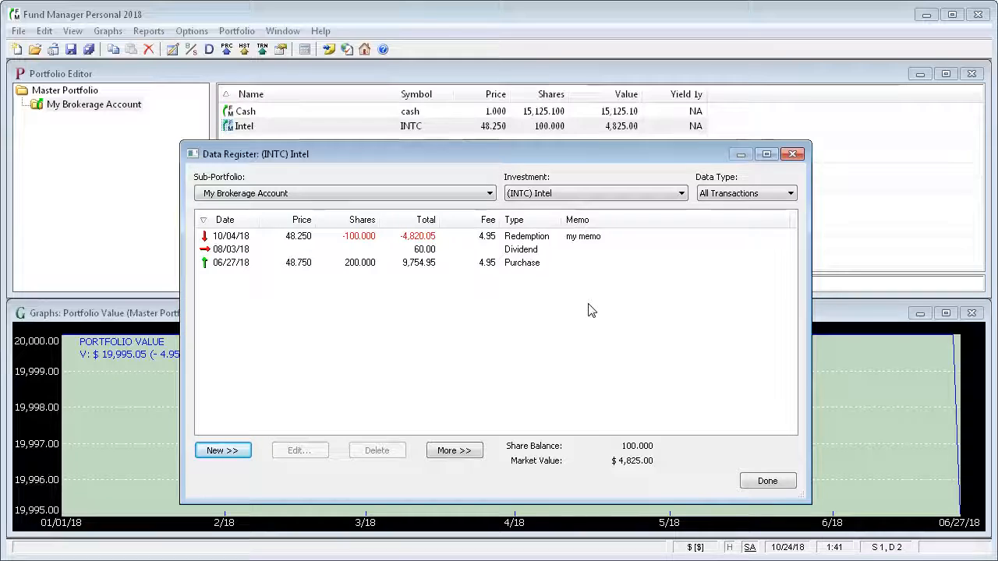
Switch the register to the Cash account and inspect the Intel purchase and sale entries
left_click(679, 193)
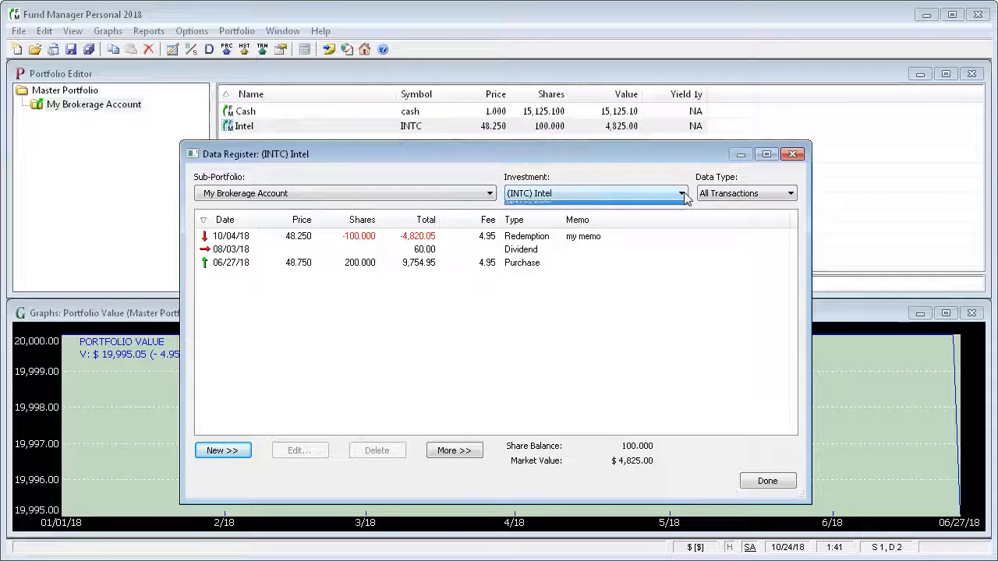
left_click(679, 193)
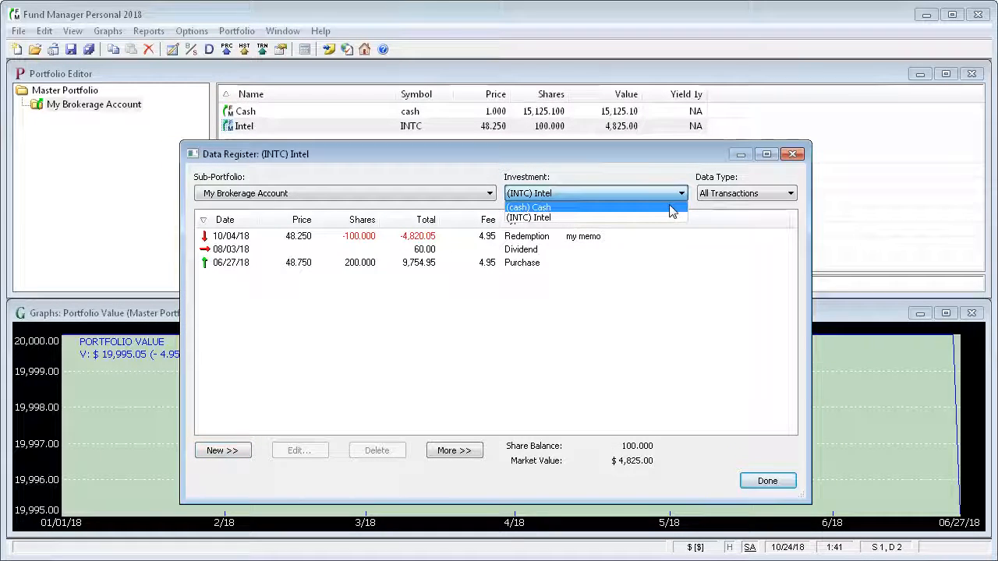
left_click(527, 206)
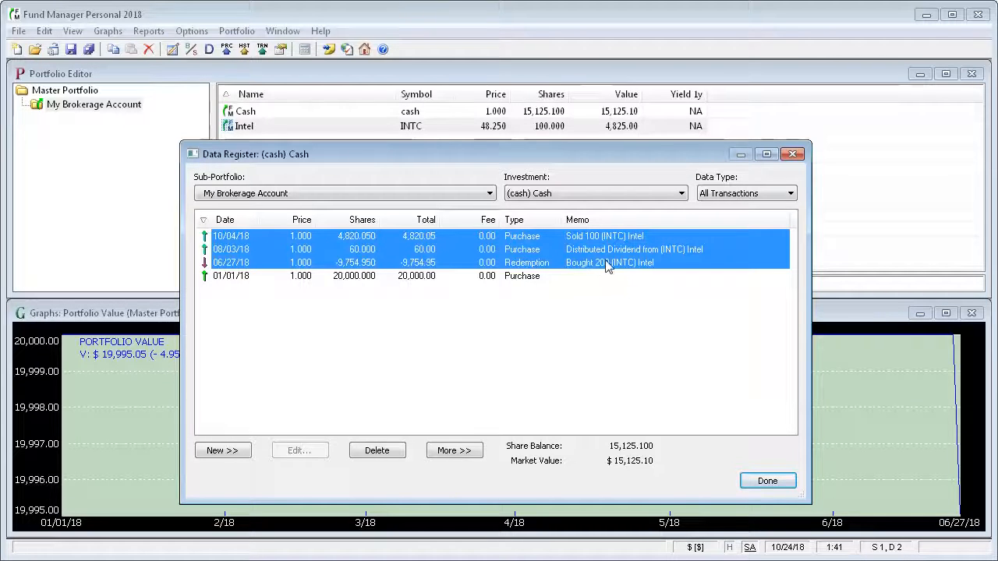
mouse_move(427, 273)
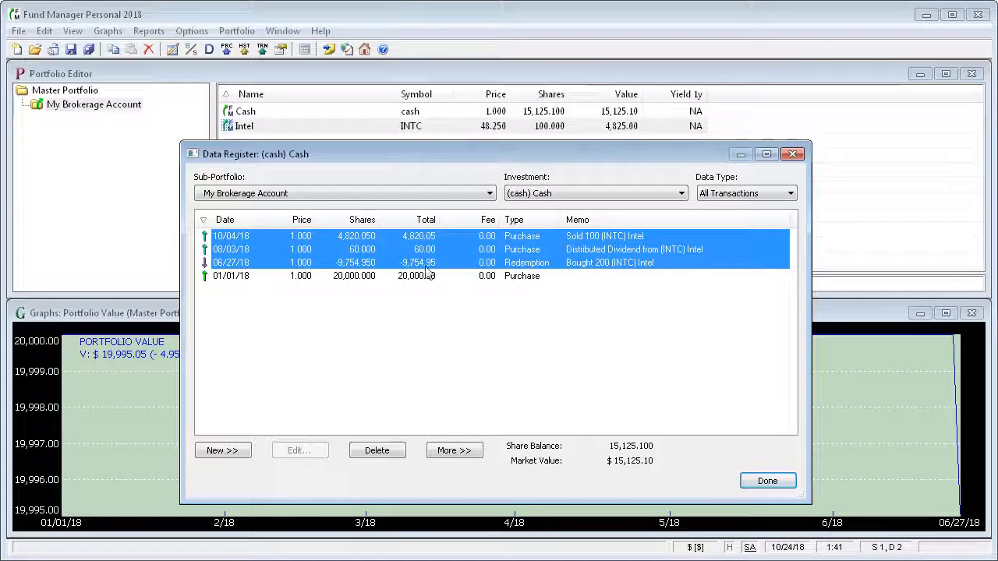
left_click(527, 262)
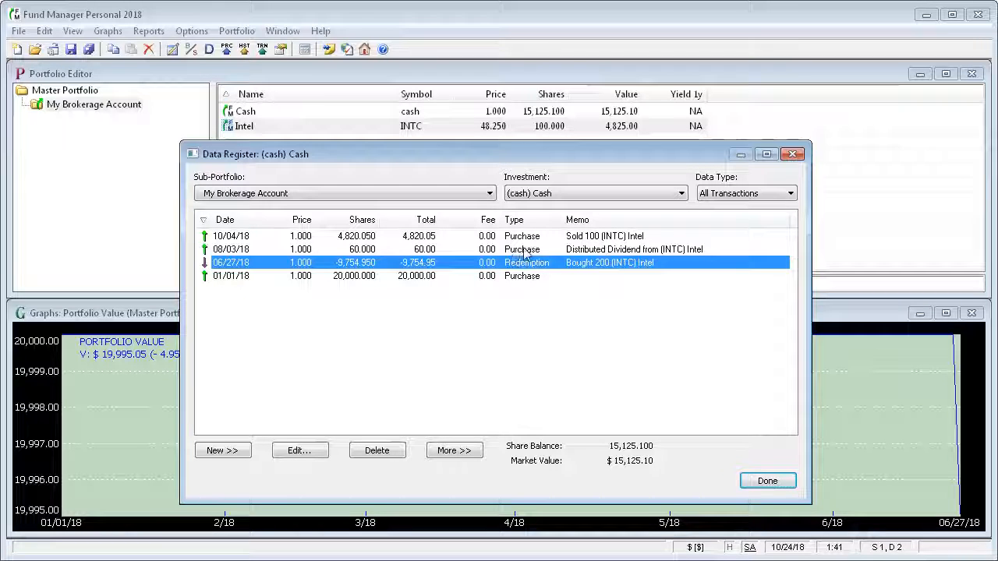
left_click(522, 249)
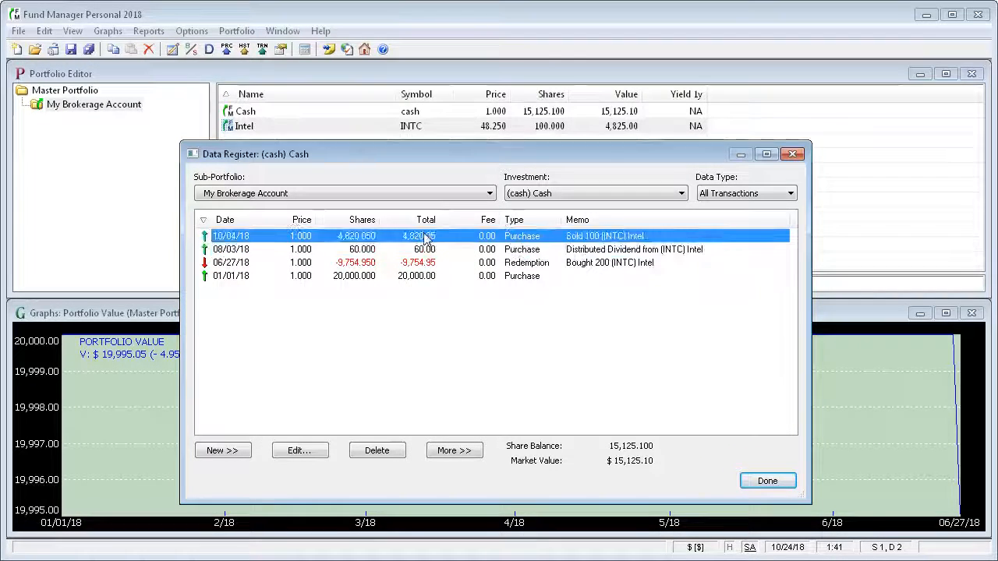
mouse_move(439, 240)
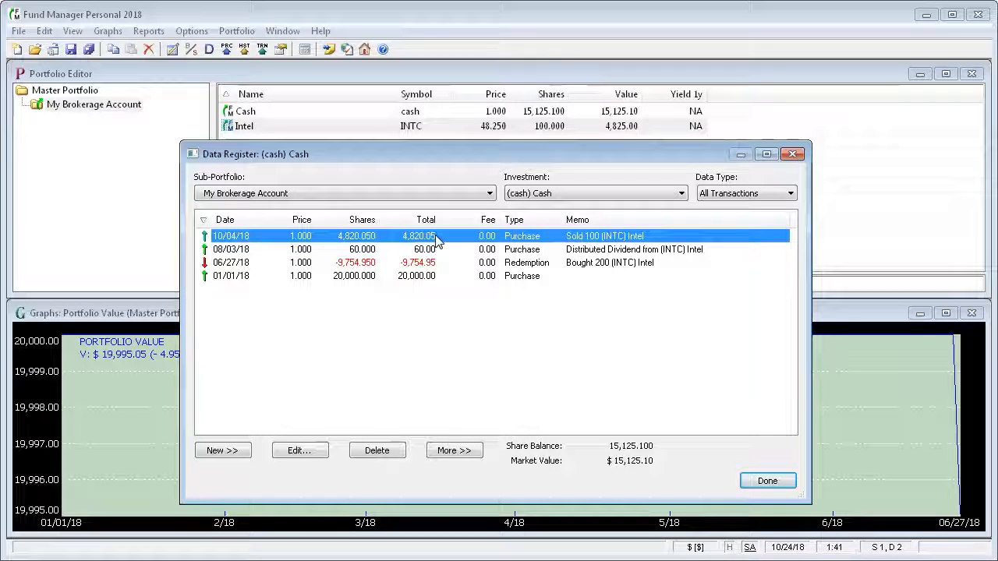
Switch the register back to Intel and show its price records instead of transactions
left_click(680, 193)
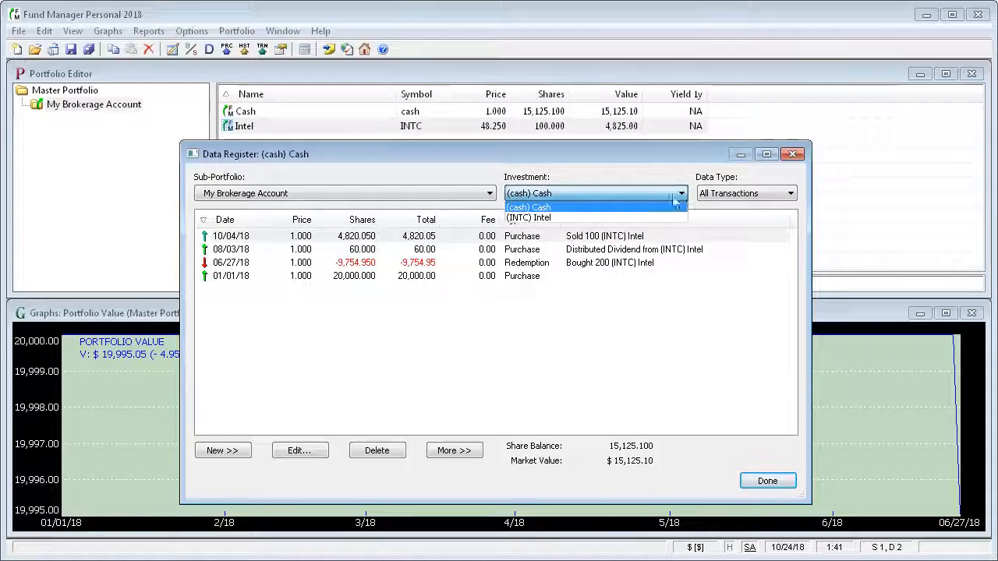
left_click(528, 218)
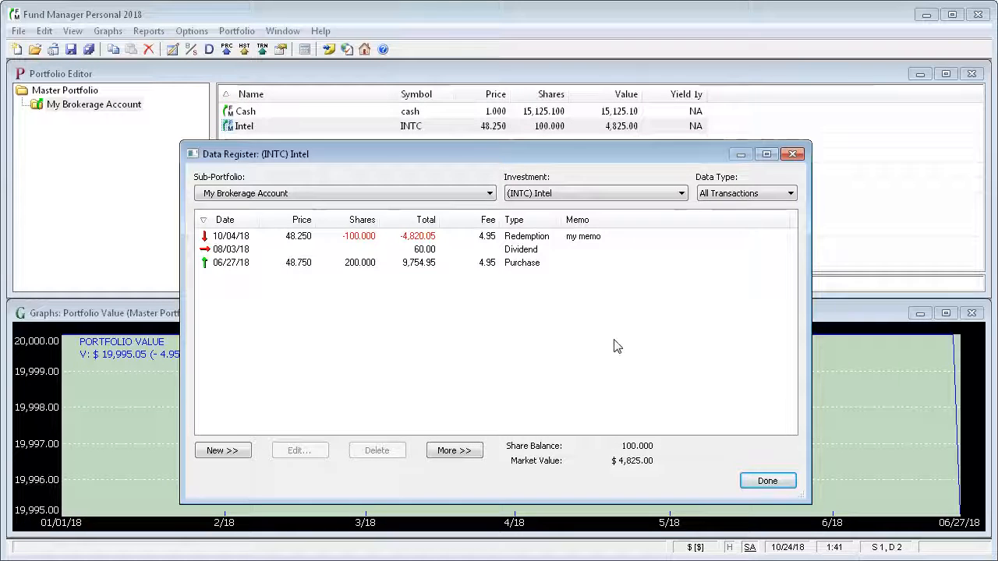
mouse_move(561, 273)
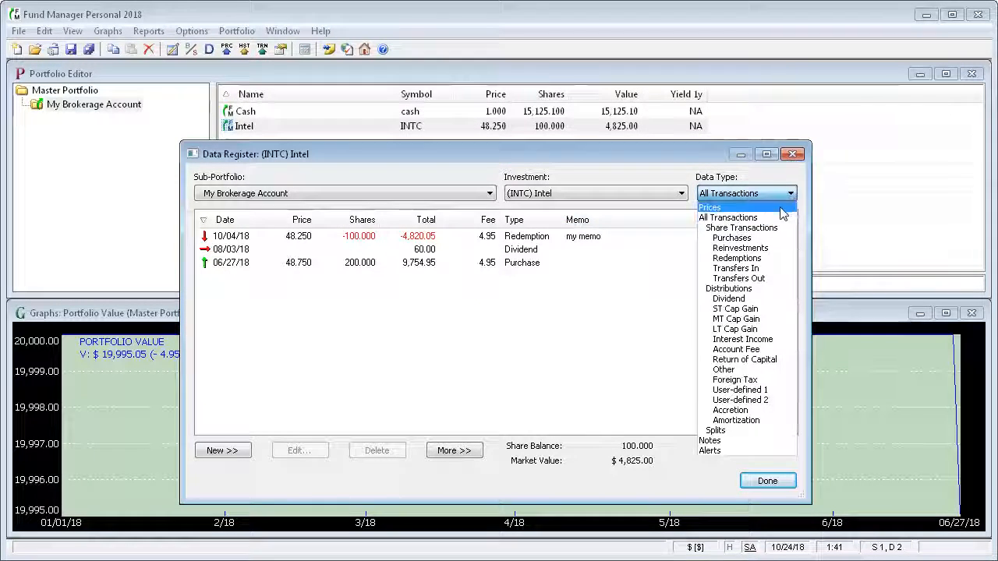
left_click(710, 206)
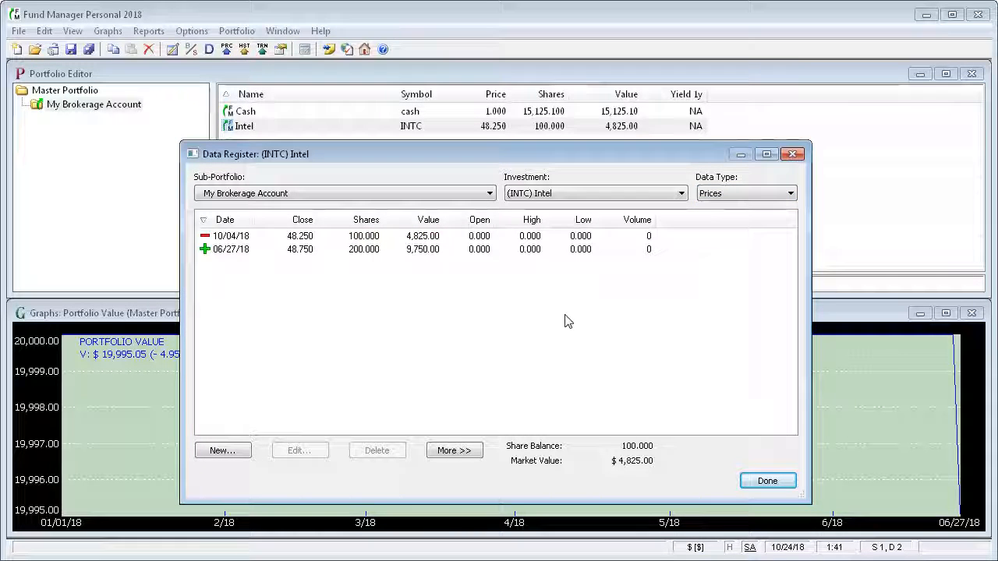
mouse_move(435, 256)
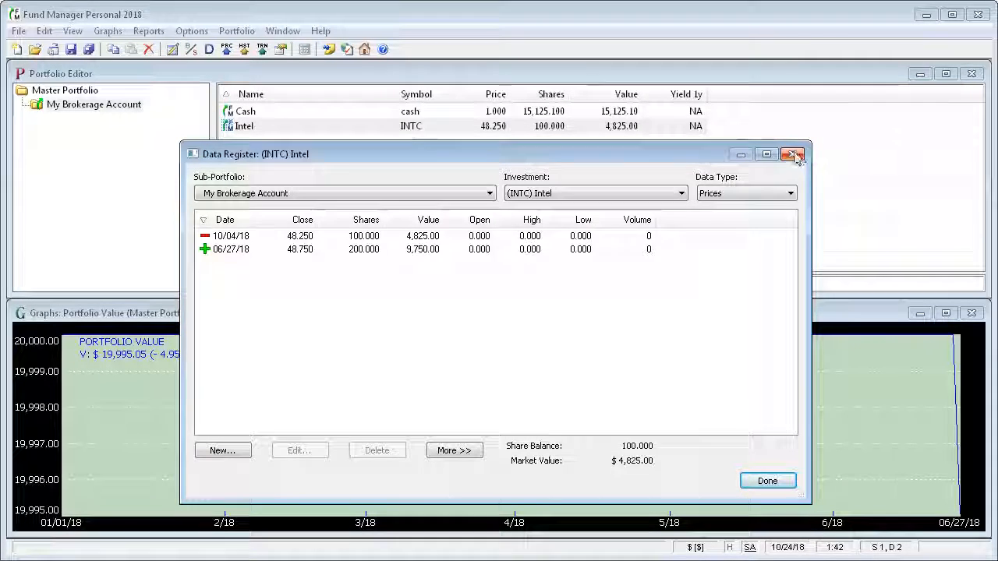
Close Intel's register and review the Internet Settings (Yahoo quote server) without changes
left_click(190, 31)
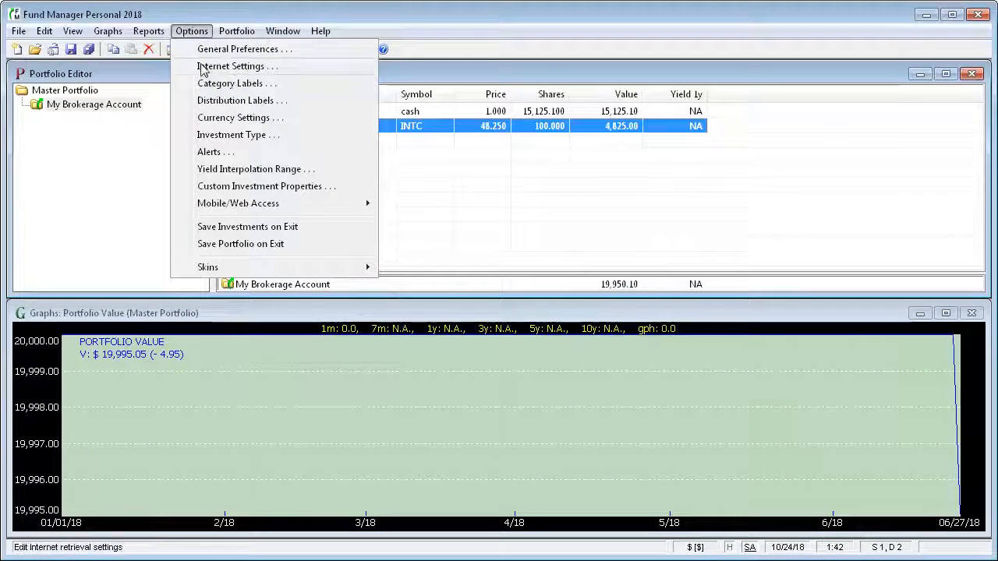
left_click(230, 65)
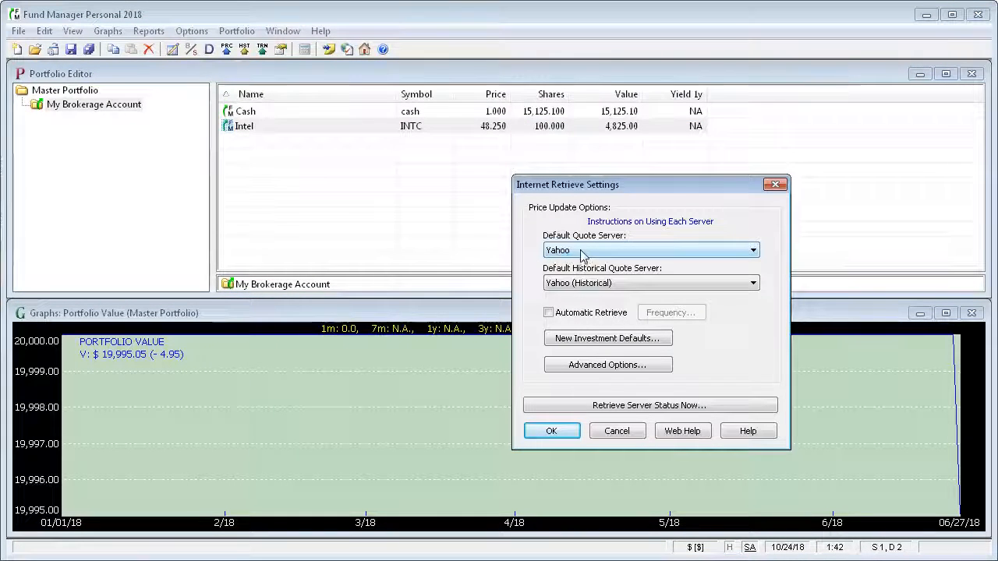
mouse_move(591, 257)
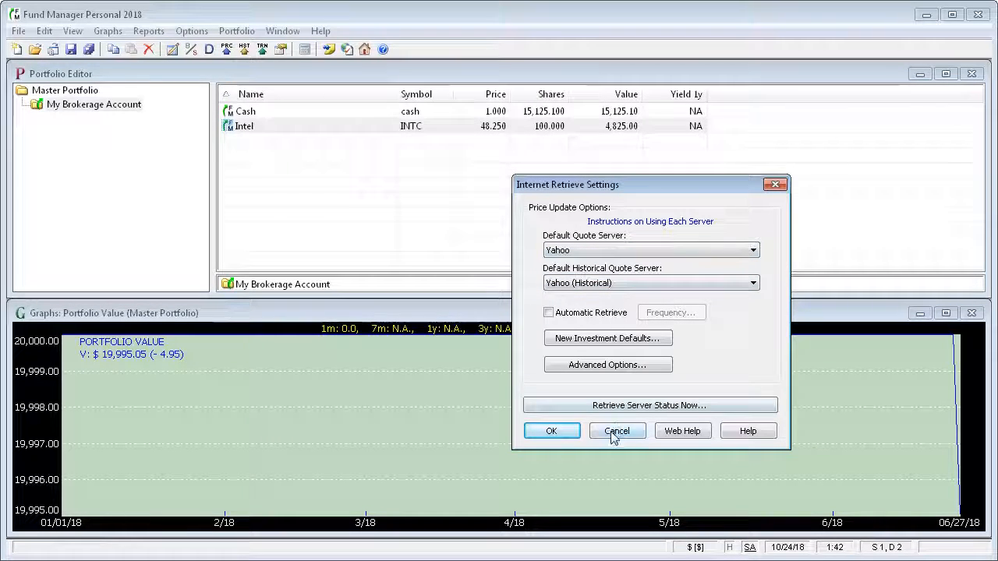
left_click(617, 430)
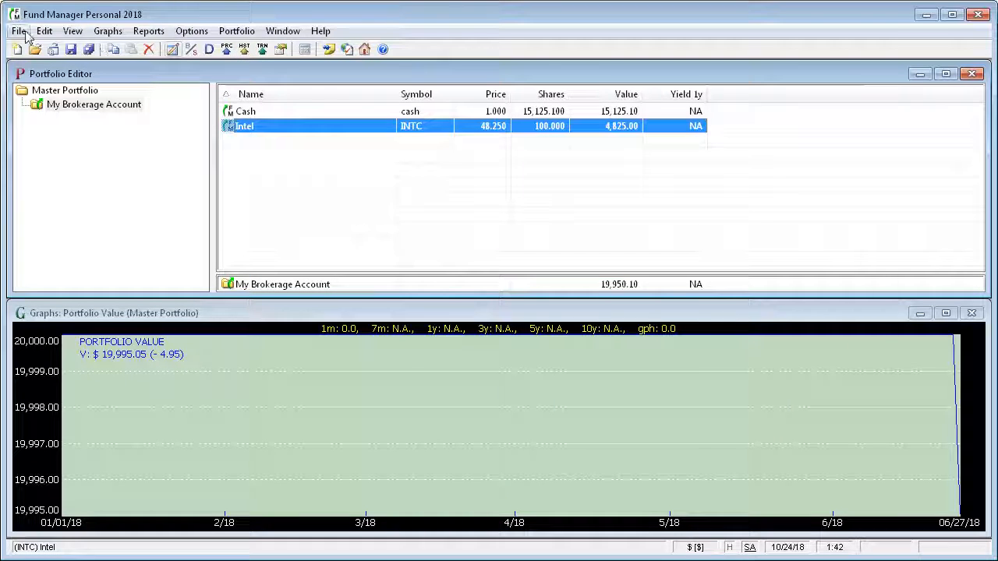
Retrieve Intel's historical prices for 1/1/2018 to 10/24/2018 via Internet Retrieve
left_click(44, 31)
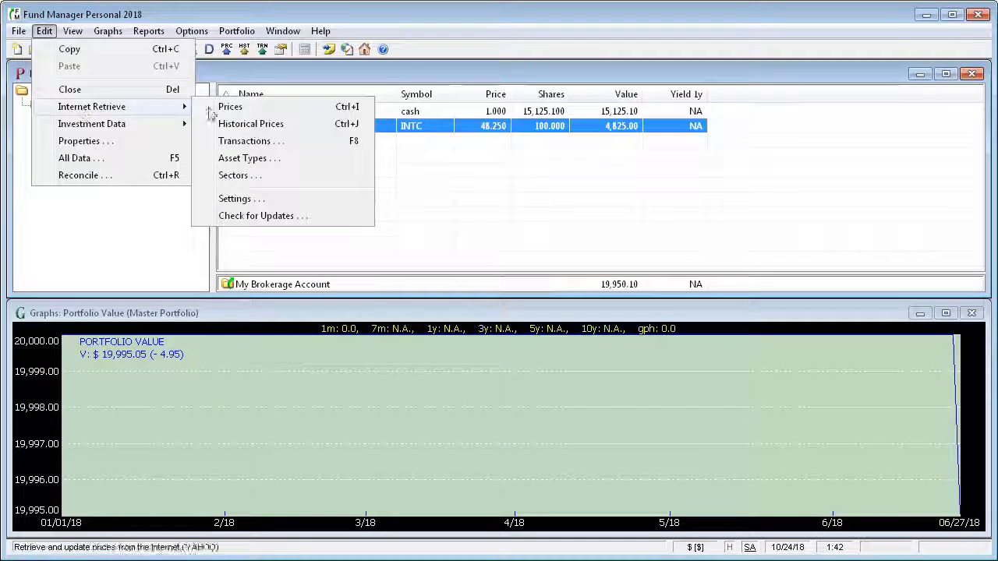
left_click(231, 106)
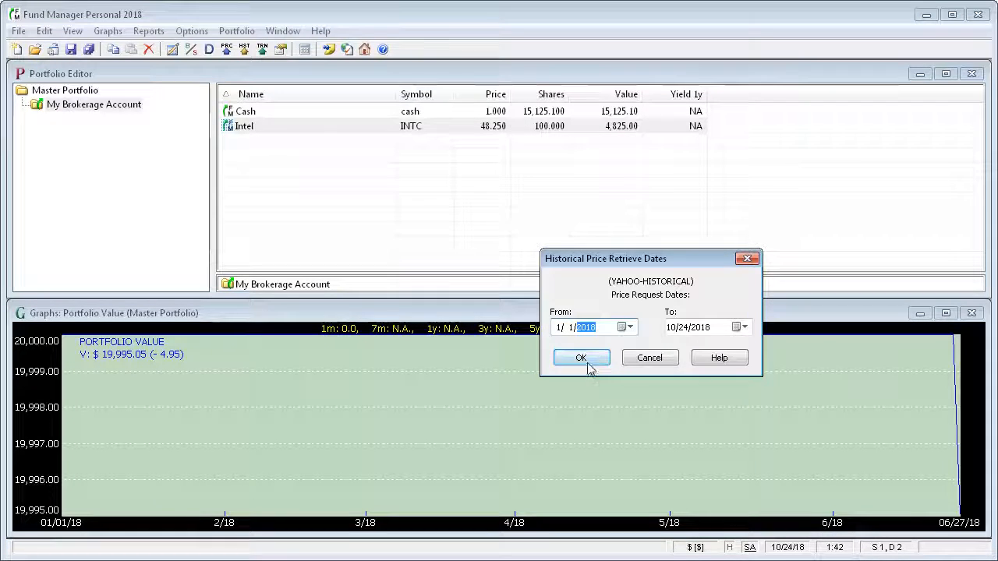
left_click(580, 357)
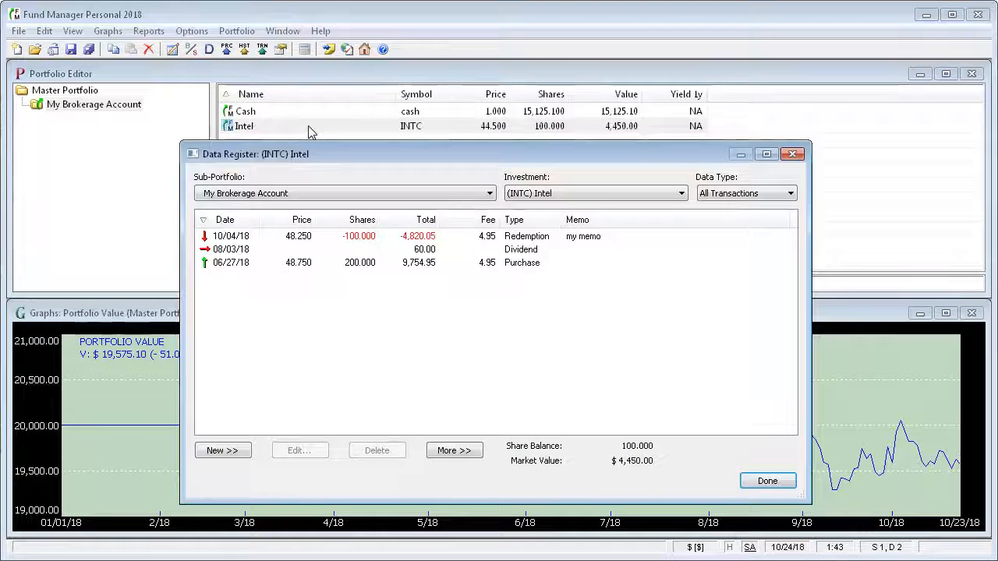
Show Intel's downloaded daily prices back to 01/02/18, then close the register
left_click(789, 193)
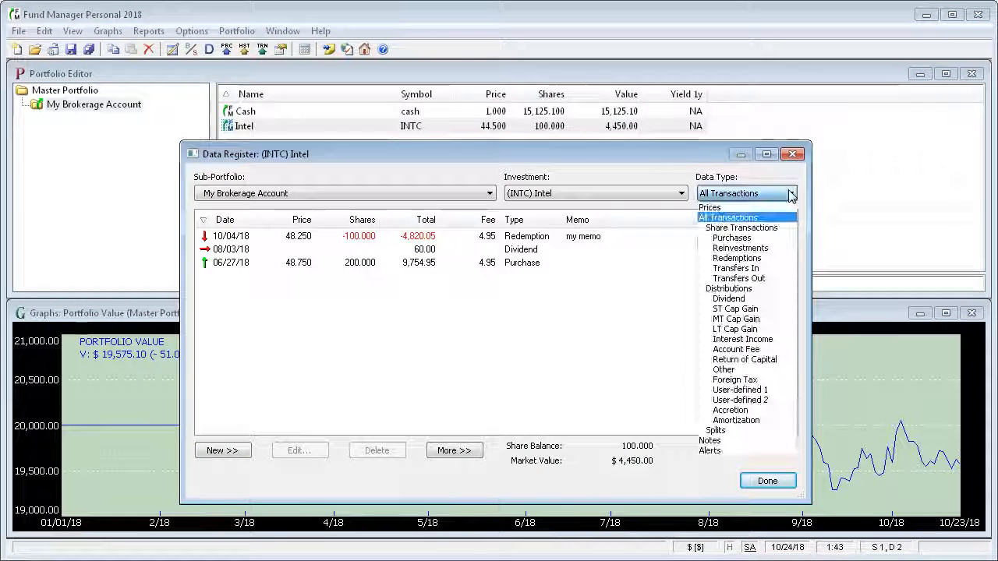
left_click(708, 206)
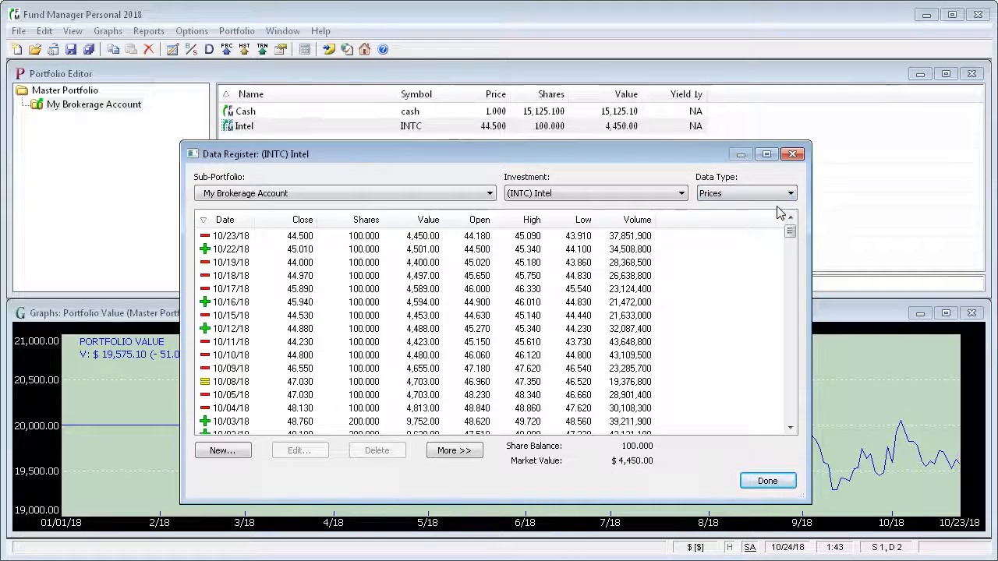
mouse_move(312, 247)
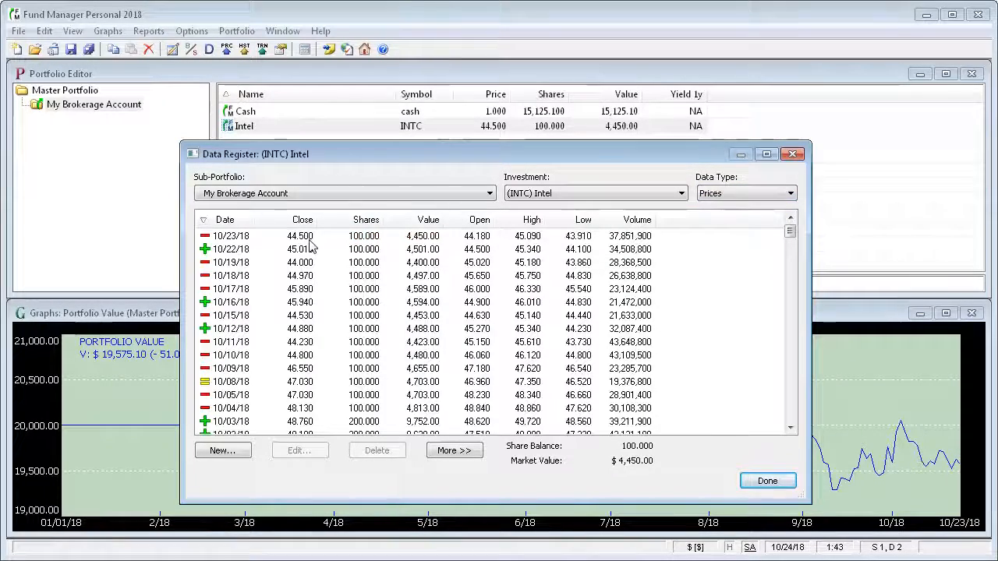
scroll("down", 3)
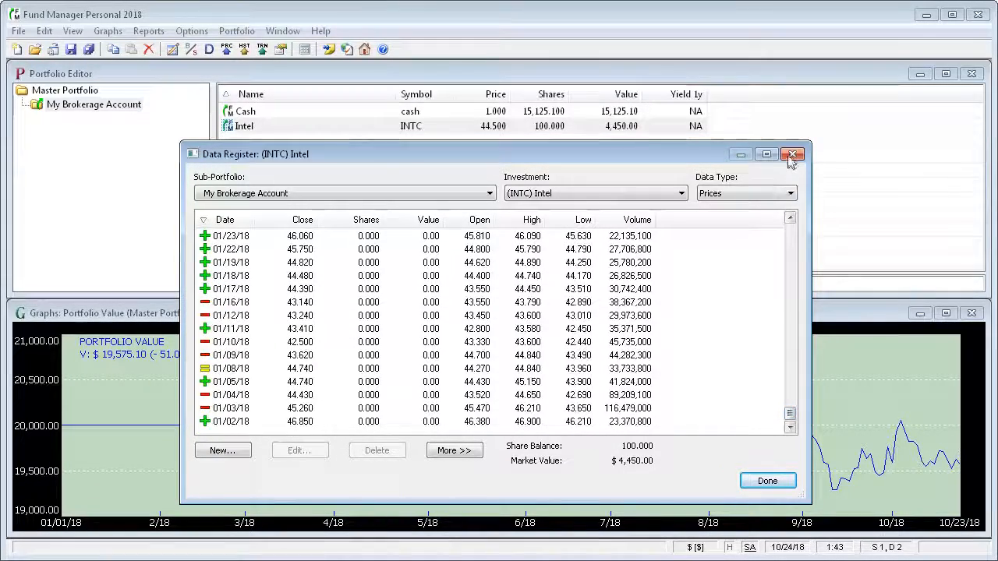
left_click(792, 154)
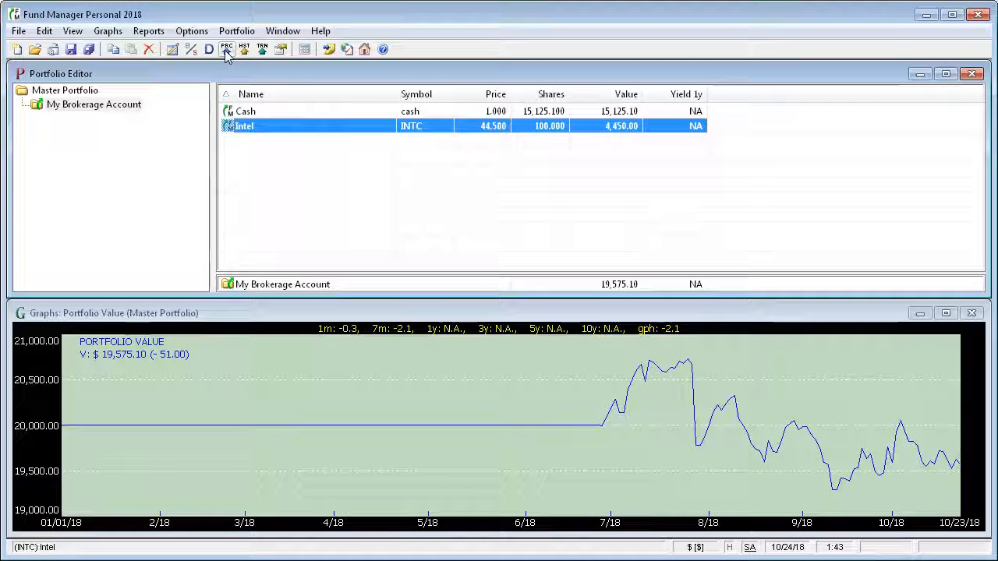
Retrieve Intel's current quote, updating its price to 42.47 and the account to $19,367.10
left_click(43, 31)
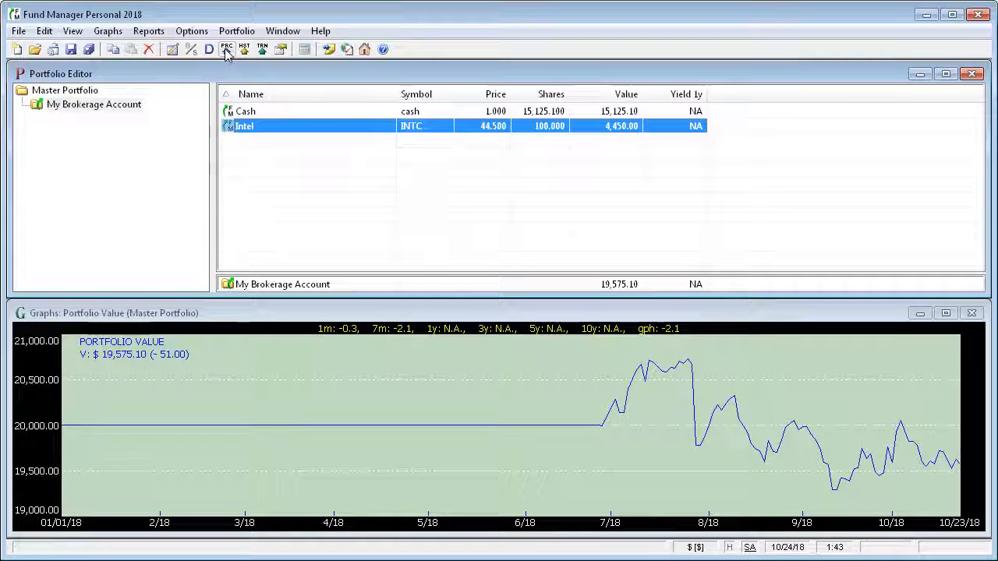
left_click(228, 49)
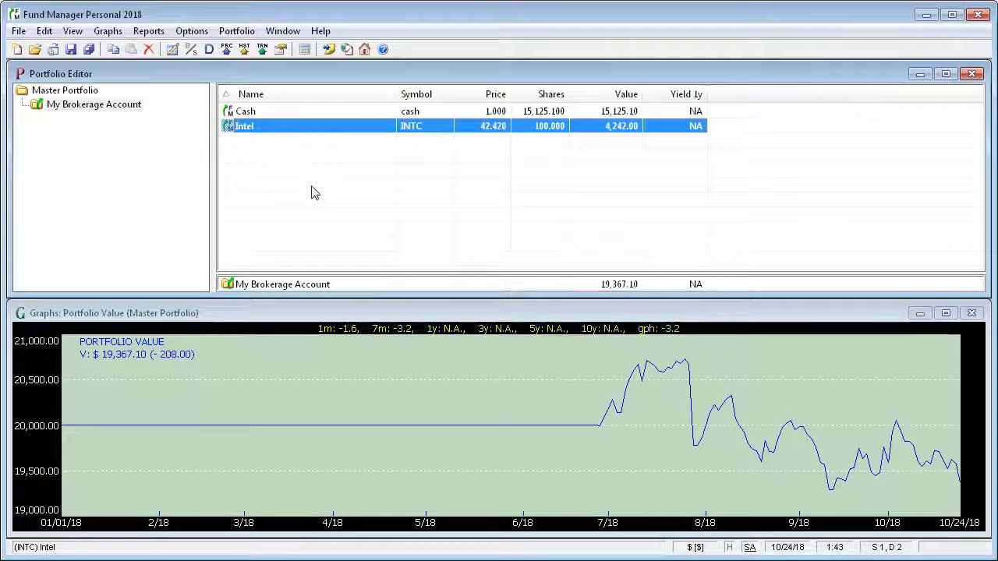
mouse_move(499, 137)
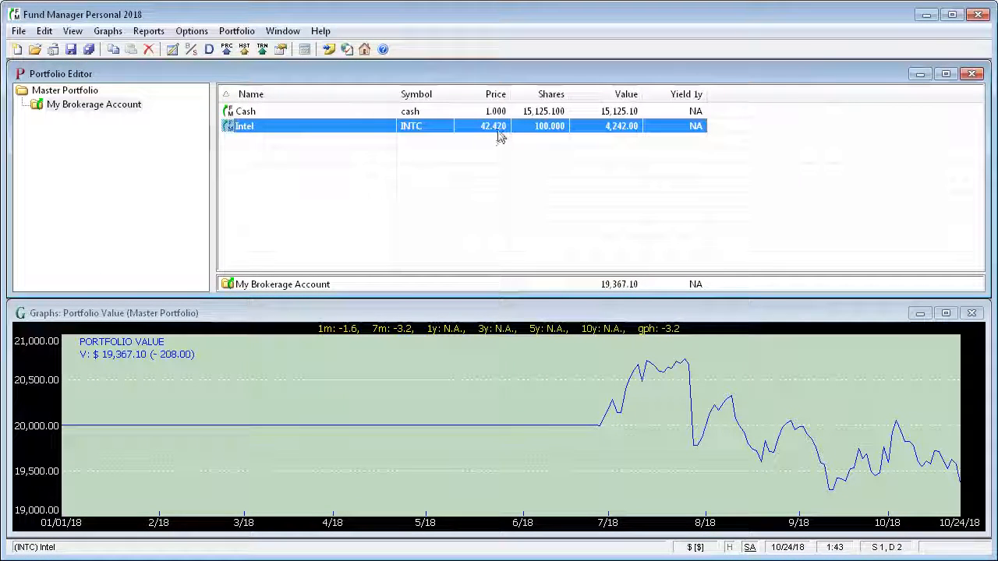
mouse_move(501, 186)
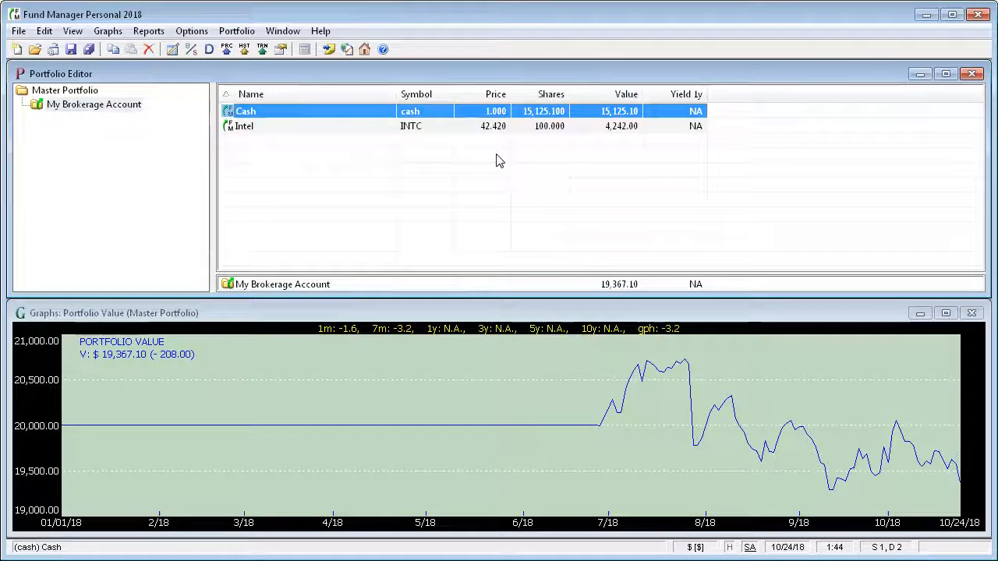
left_click(94, 103)
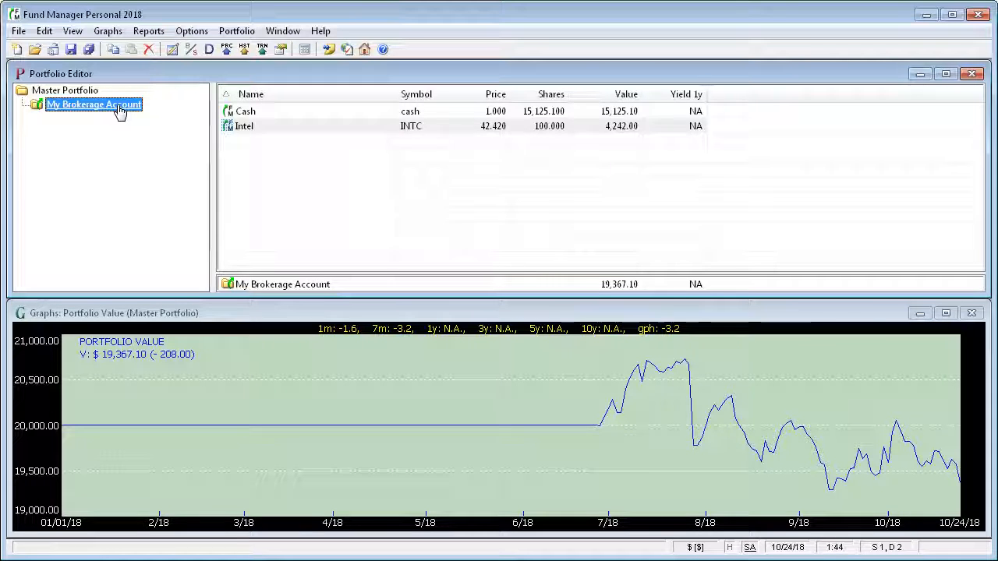
left_click(246, 111)
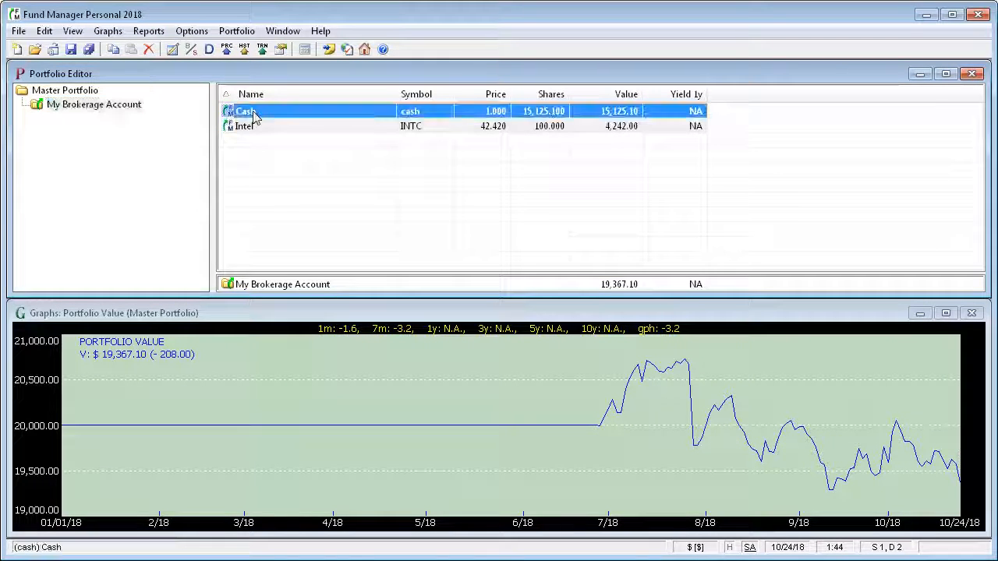
left_click(243, 124)
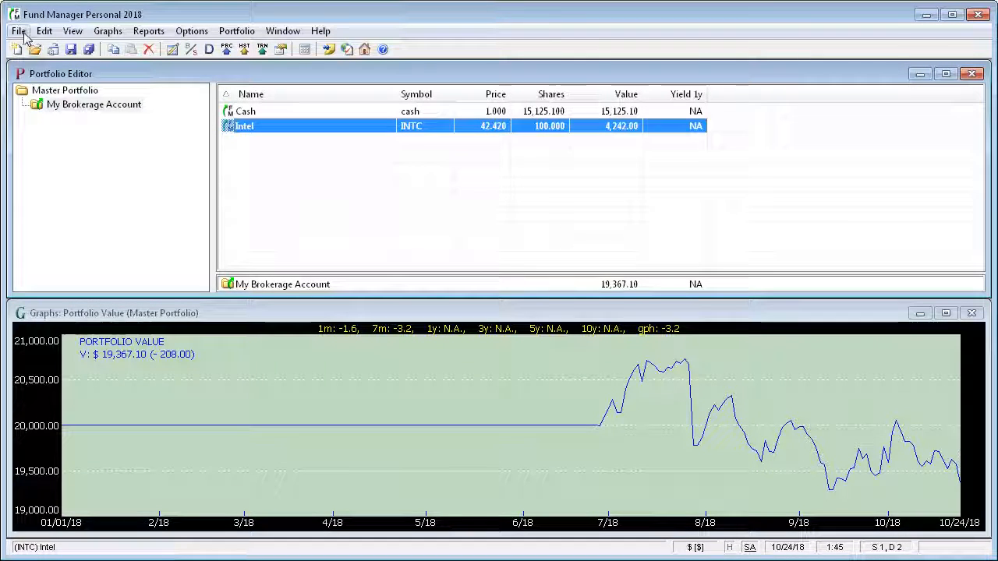
left_click(19, 31)
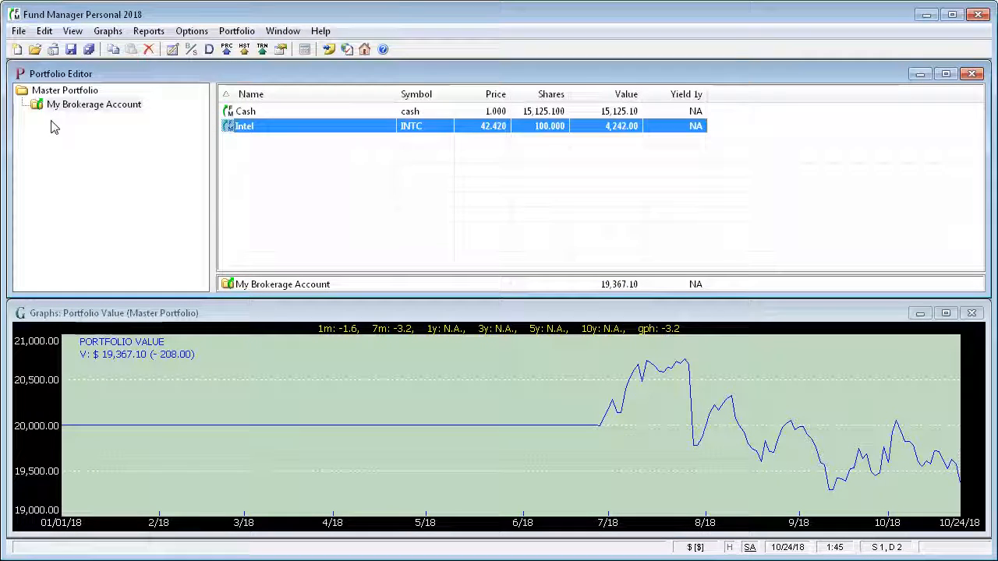
mouse_move(265, 360)
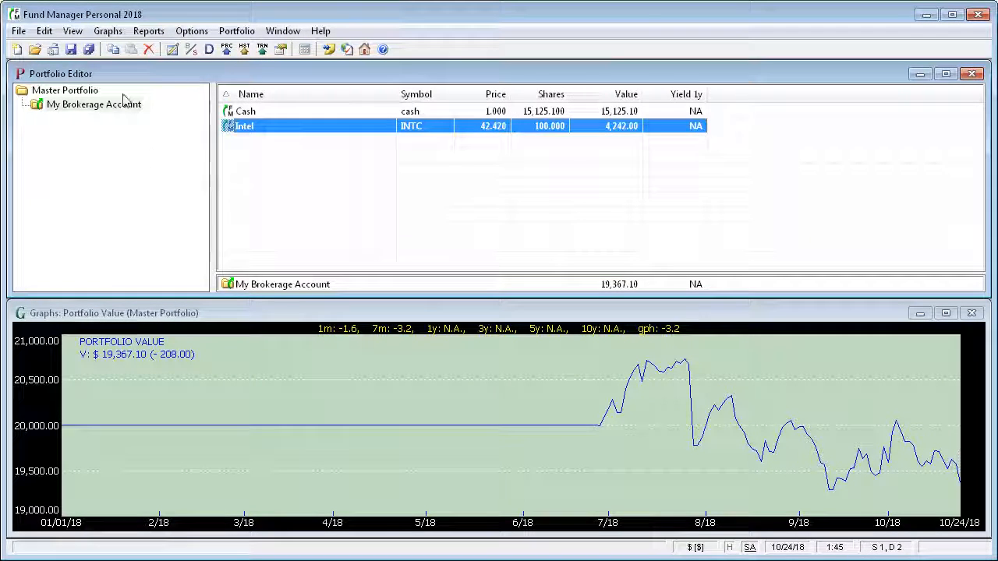
mouse_move(382, 318)
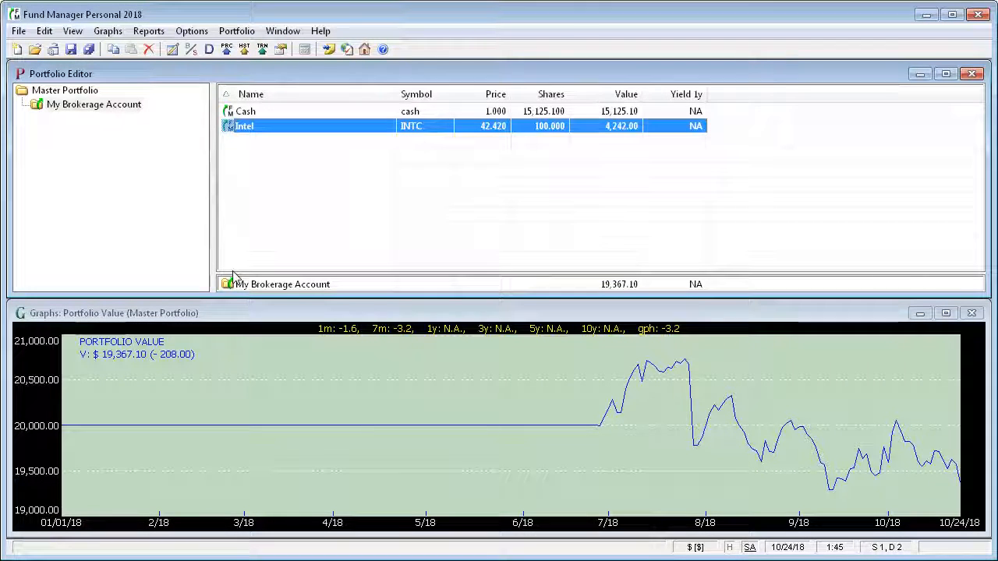
Save the portfolio as My Portfolio.mm4 via Save Portfolio As
left_click(19, 31)
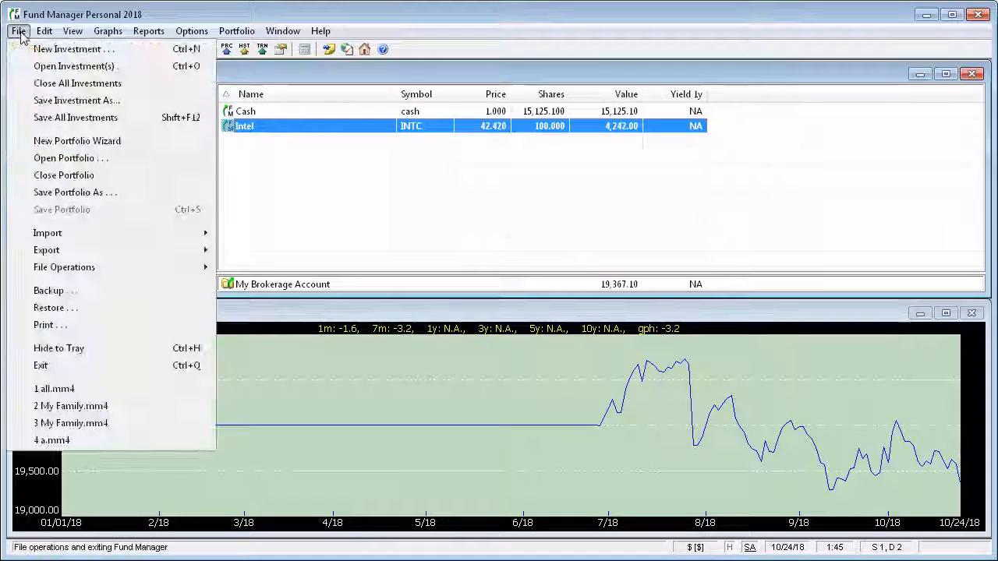
mouse_move(62, 209)
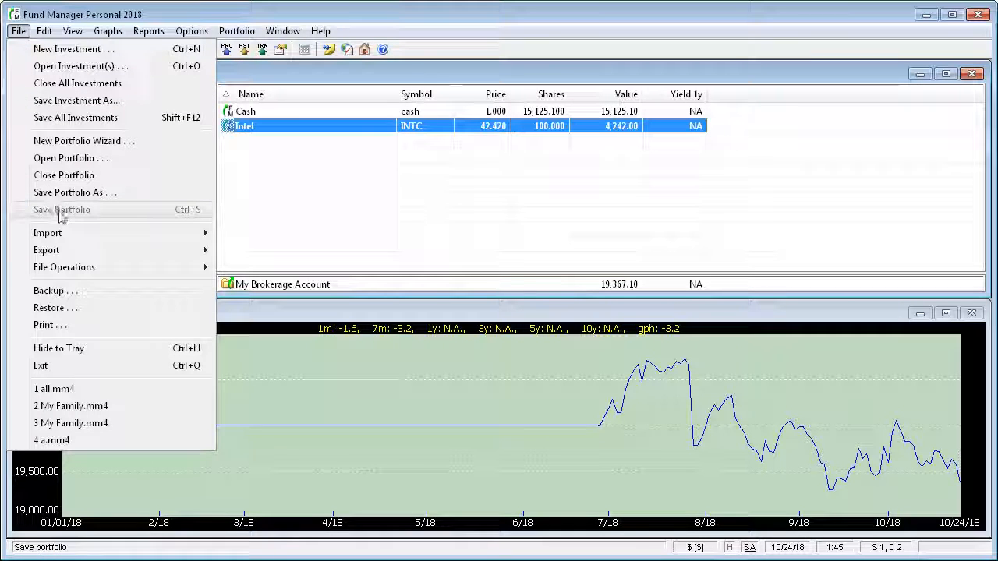
mouse_move(68, 193)
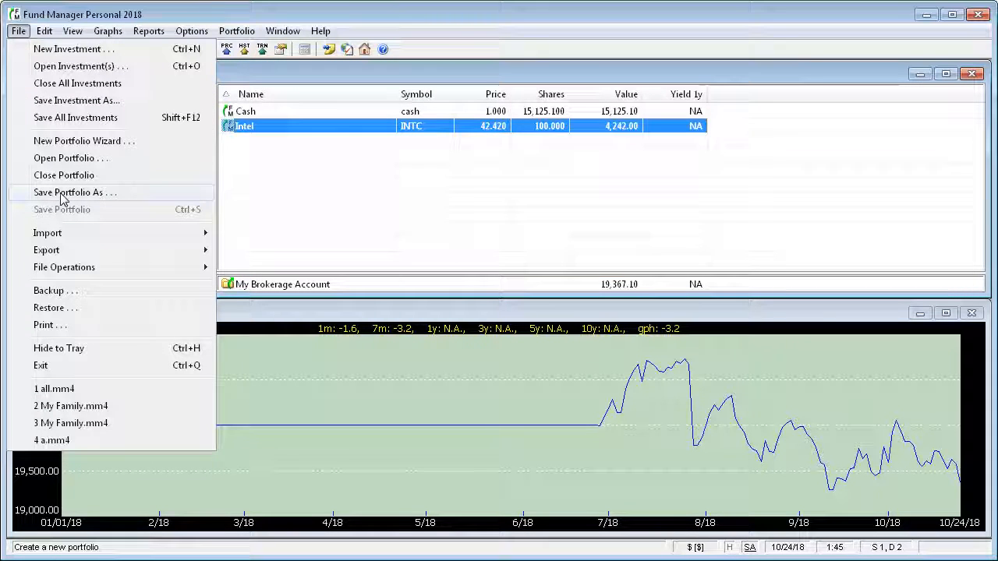
left_click(69, 193)
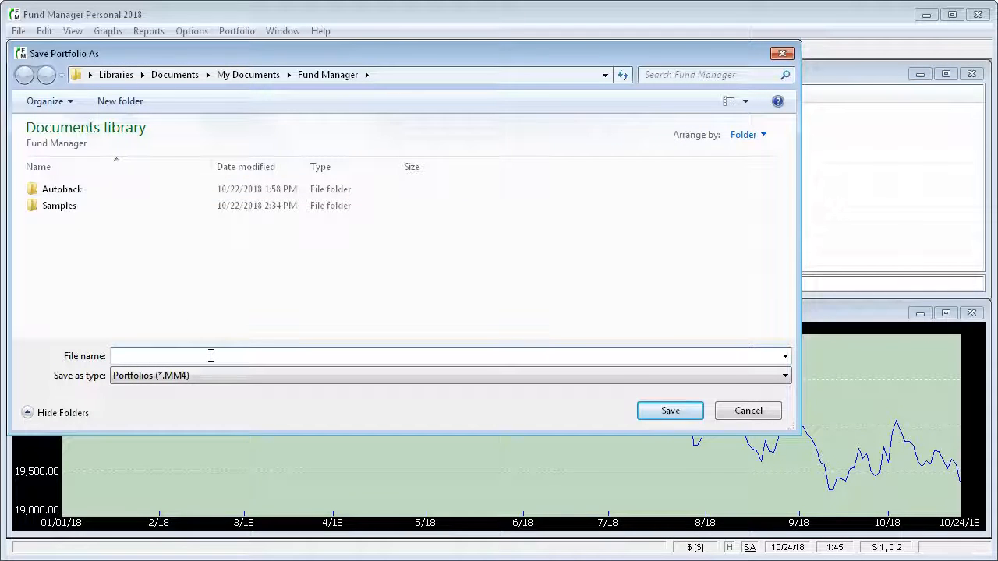
type("My Portfolio")
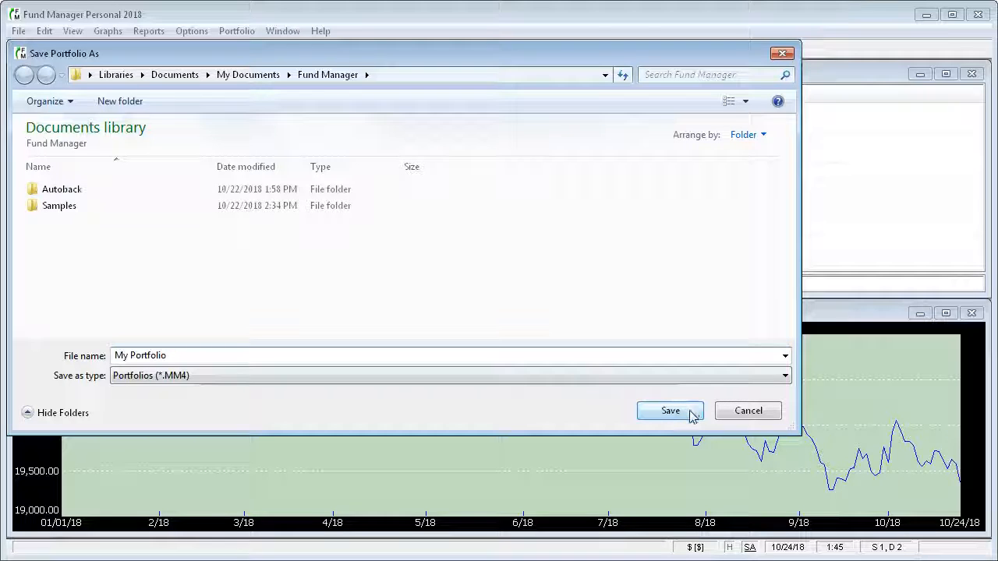
left_click(671, 412)
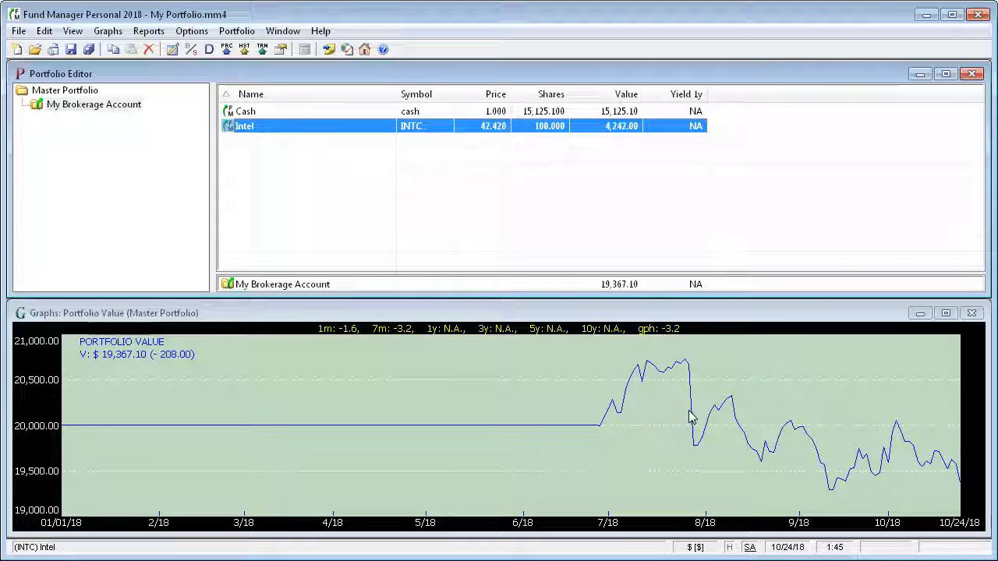
Bring up the File menu to reach Save All Investments
left_click(19, 31)
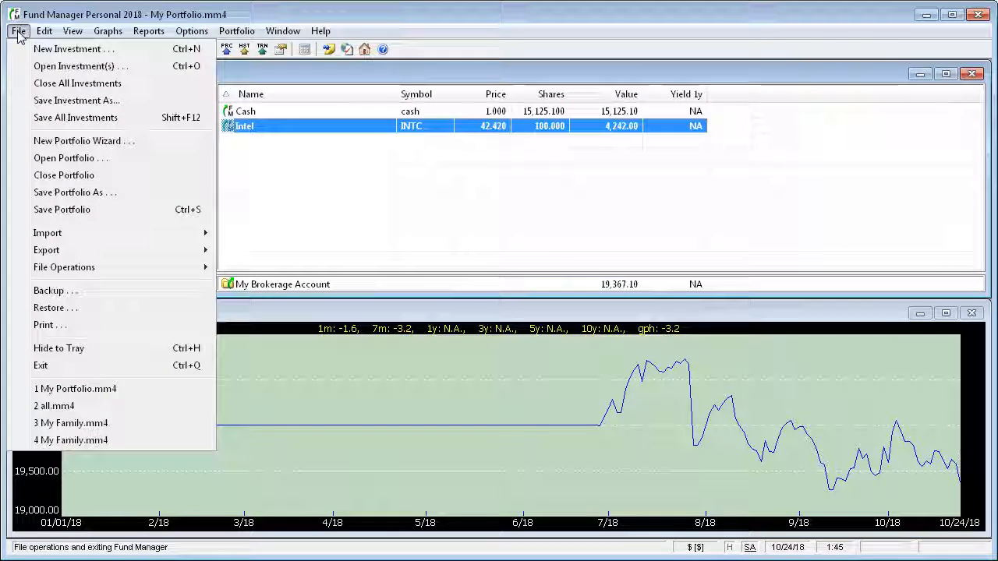
mouse_move(75, 117)
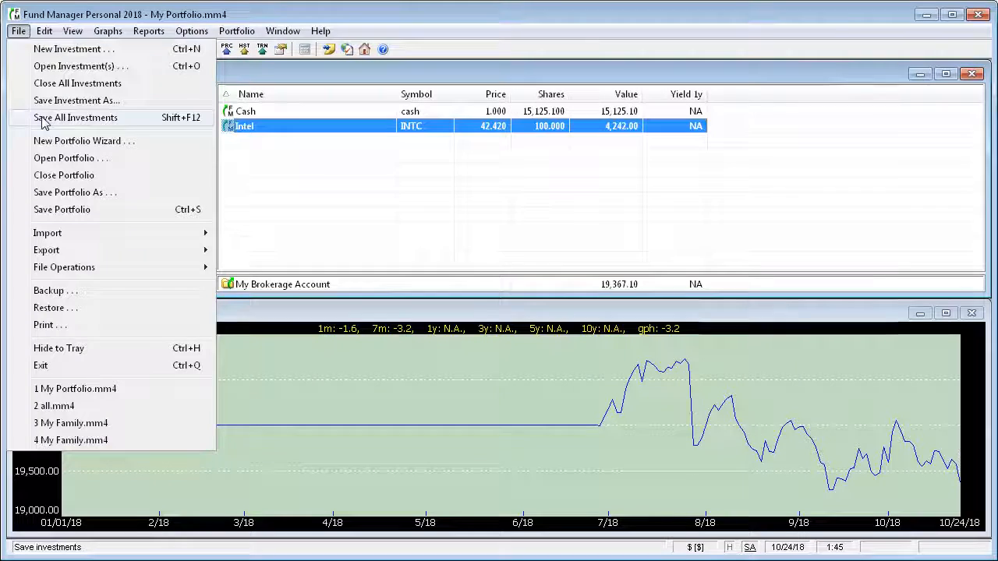
mouse_move(49, 116)
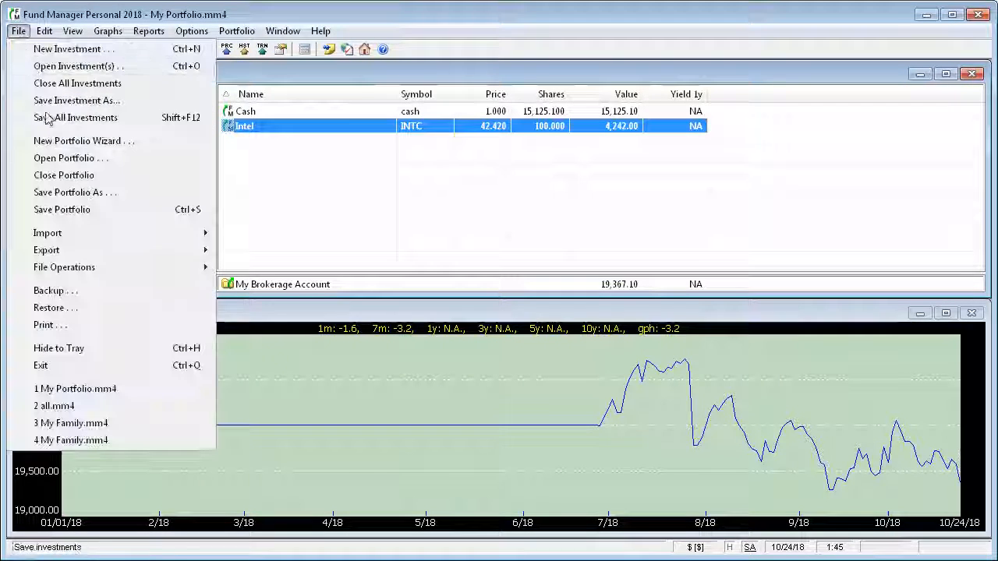